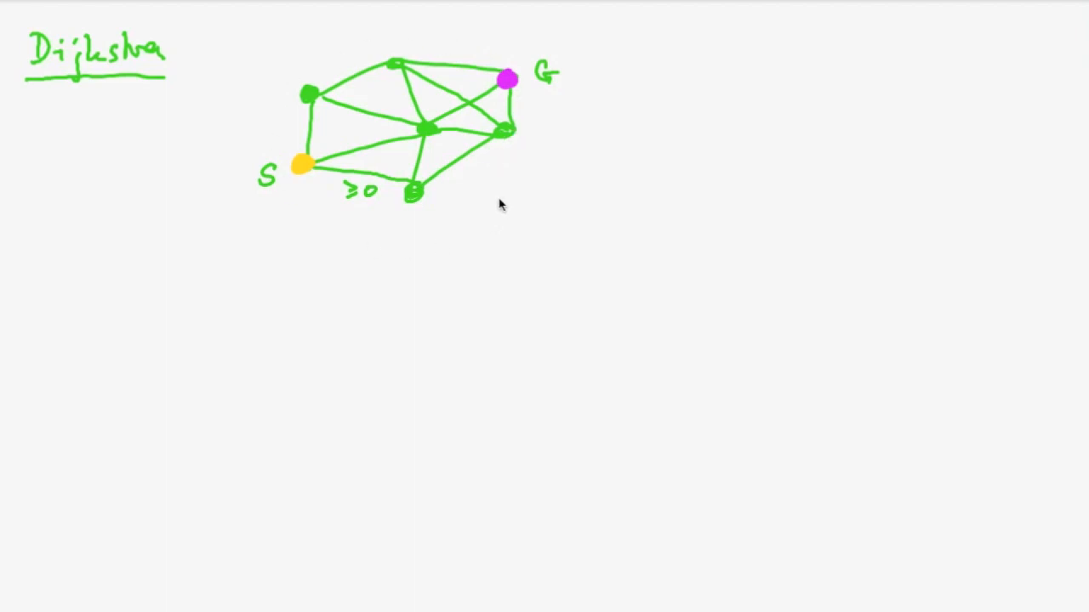
{"action": "mouse_move", "coordinate": [495, 208]}
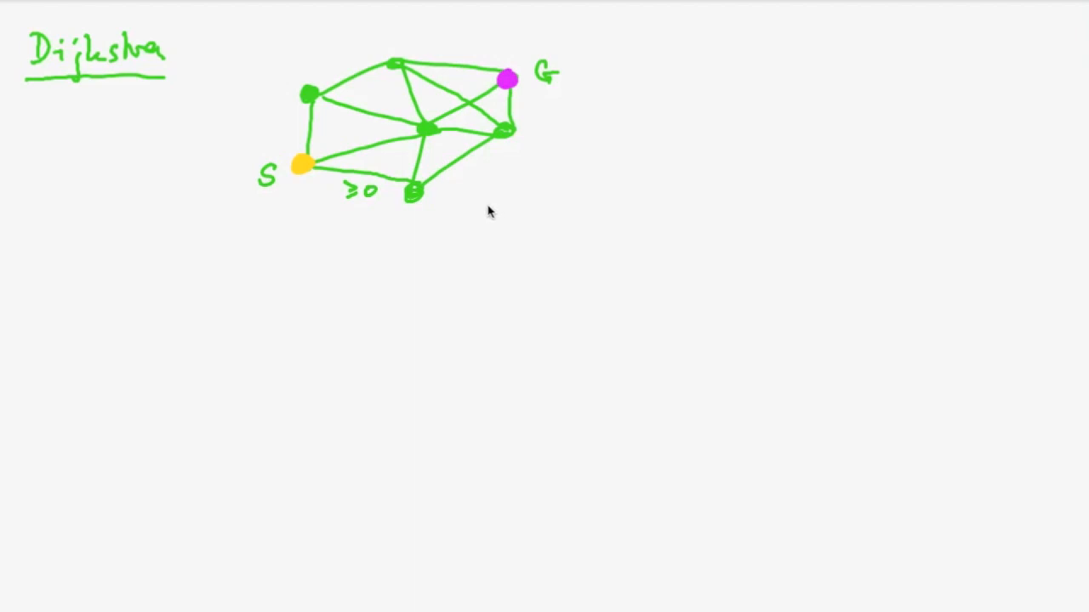
{"action": "mouse_move", "coordinate": [482, 201]}
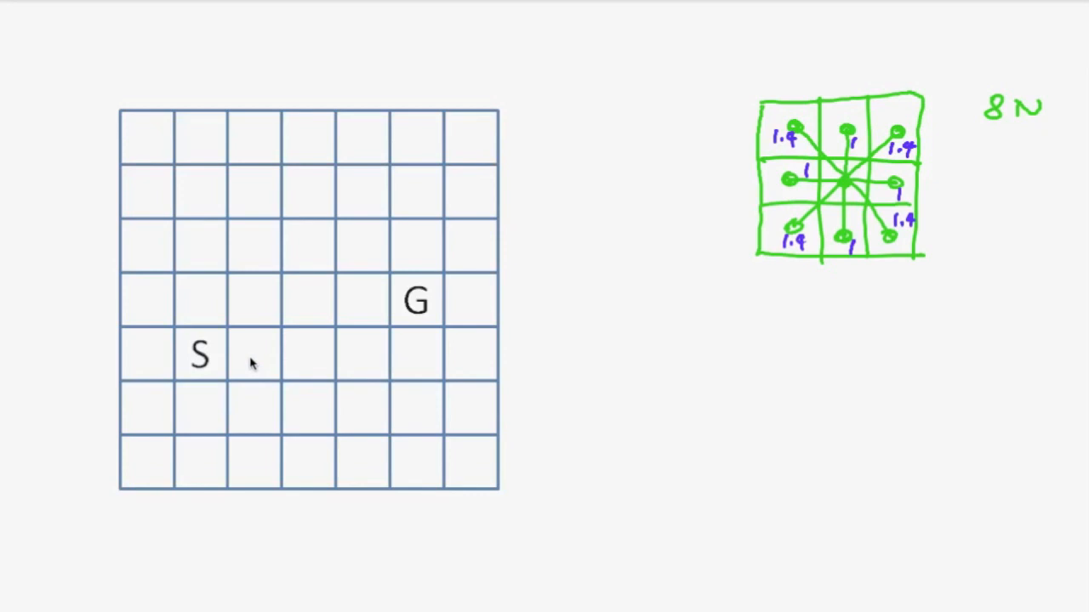
{"action": "mouse_move", "coordinate": [251, 386]}
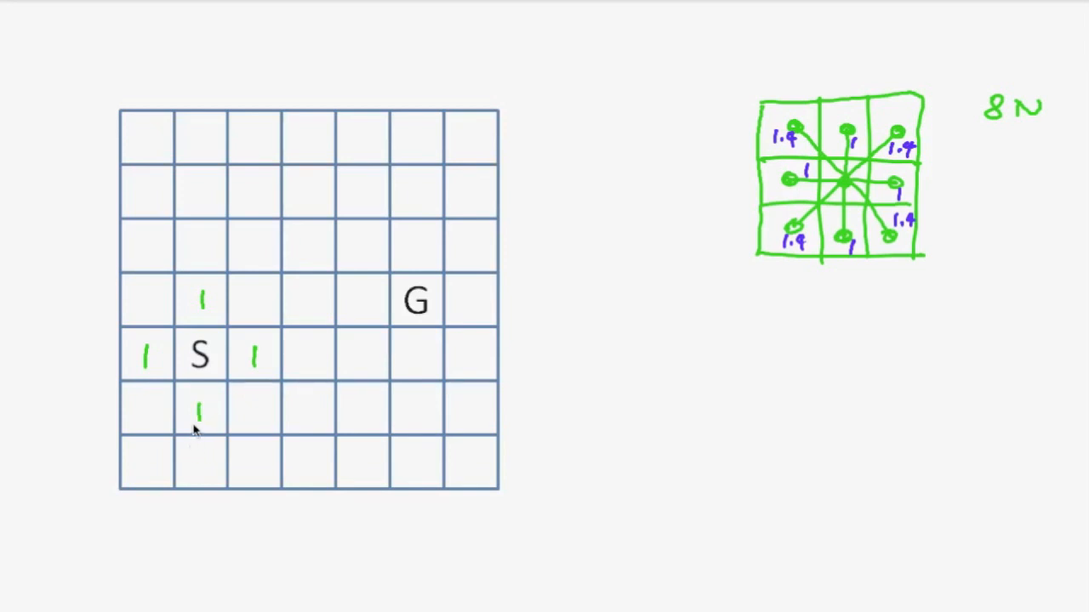
Type 1.4 as the cost in the diagonal cells around S
{"action": "type", "text": "1.4"}
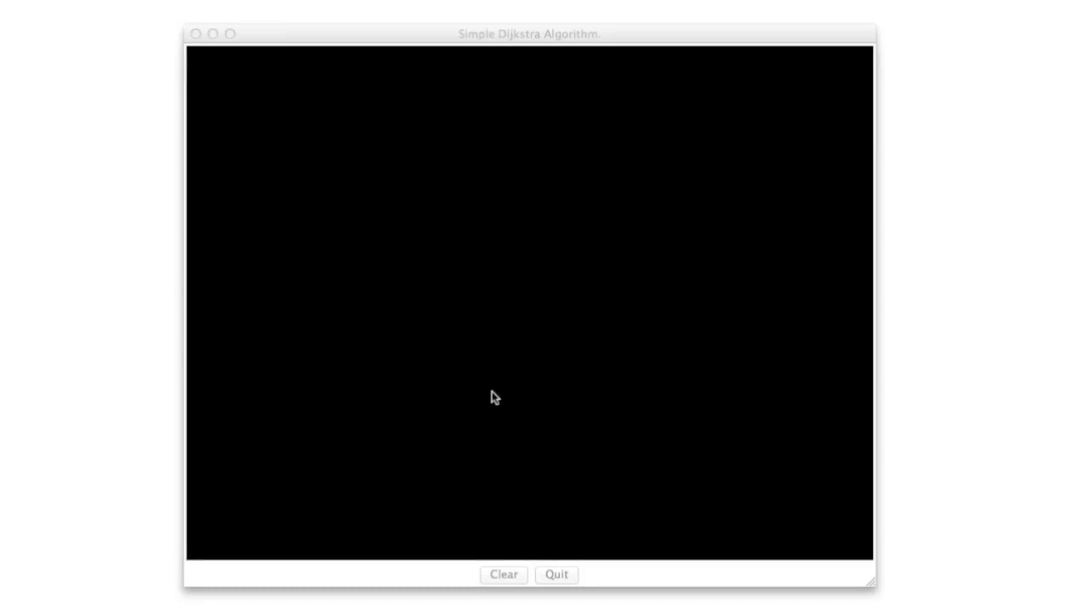
Draw a looped red obstacle stroke on the canvas, then erase part of it
{"action": "left_click_drag", "start_coordinate": [463, 361], "coordinate": [612, 212]}
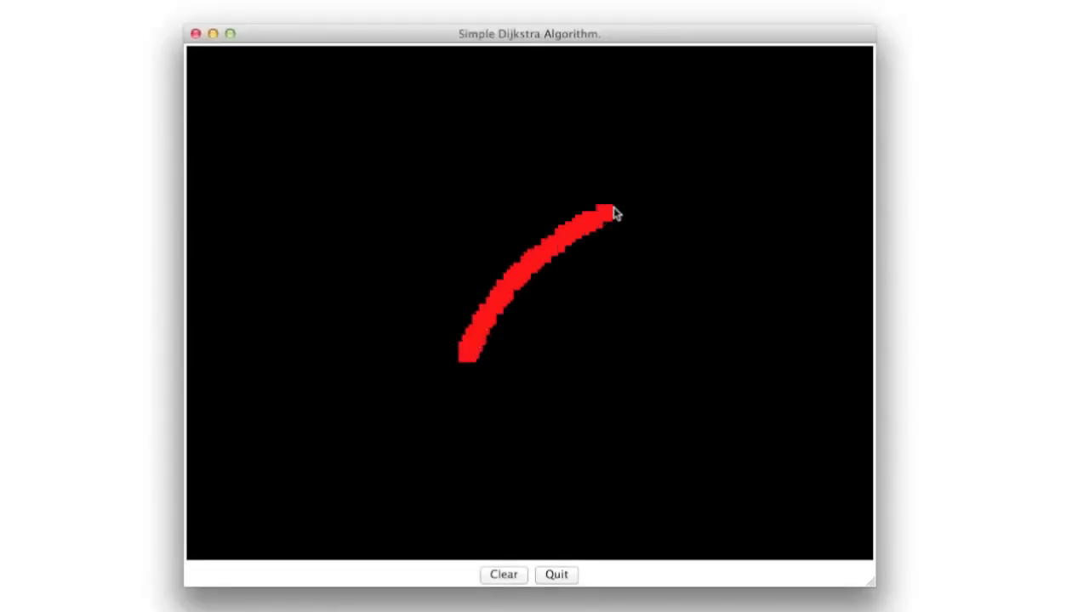
{"action": "left_click_drag", "start_coordinate": [612, 211], "coordinate": [472, 358]}
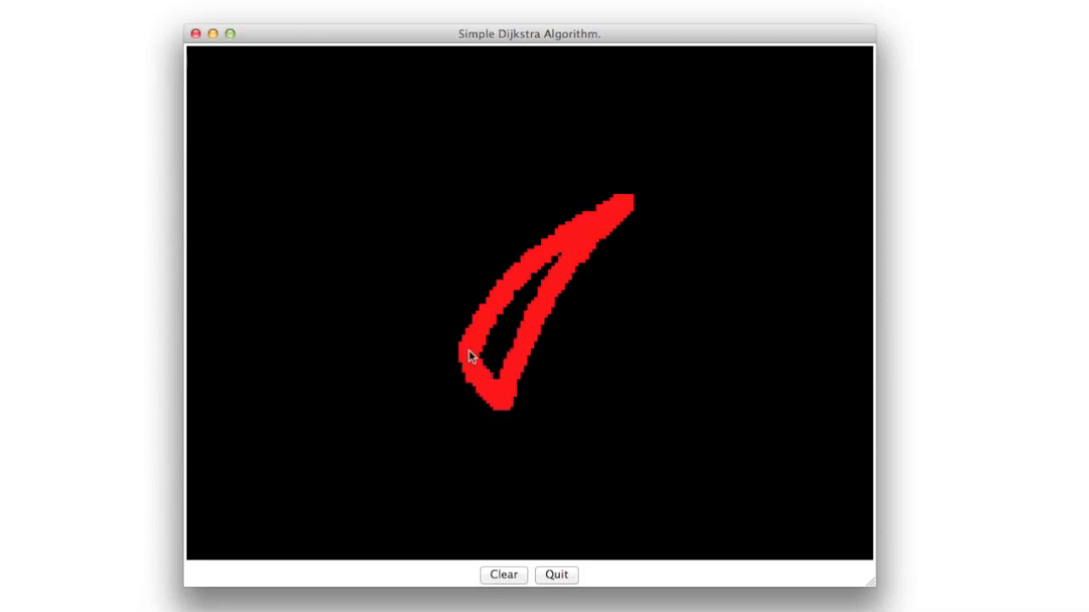
{"action": "left_click_drag", "start_coordinate": [472, 357], "coordinate": [515, 330]}
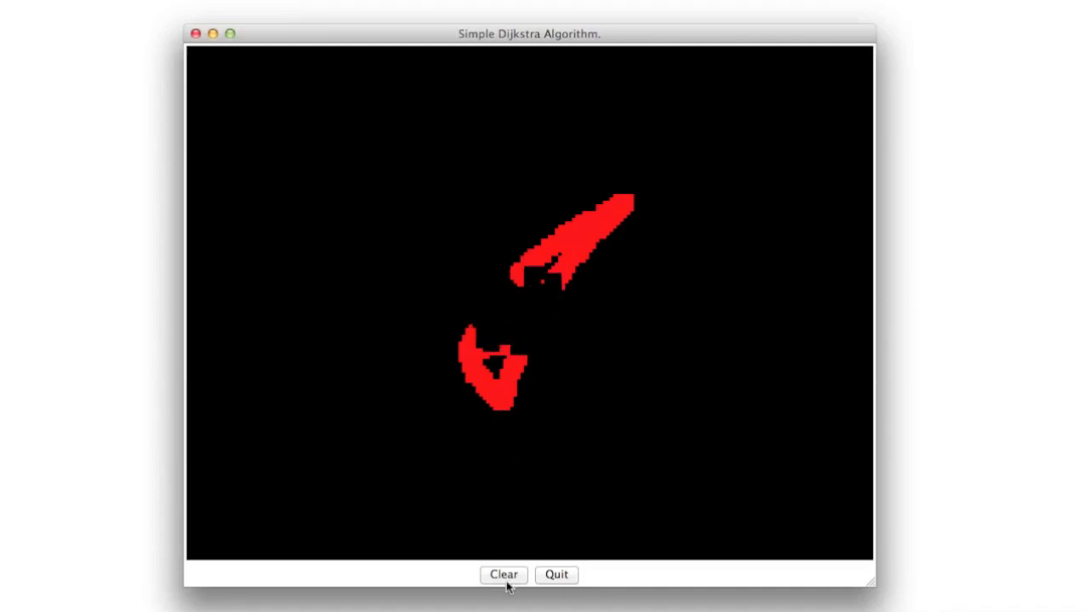
Clear the canvas obstacles and place the goal point to the right of the start
{"action": "left_click", "coordinate": [503, 575]}
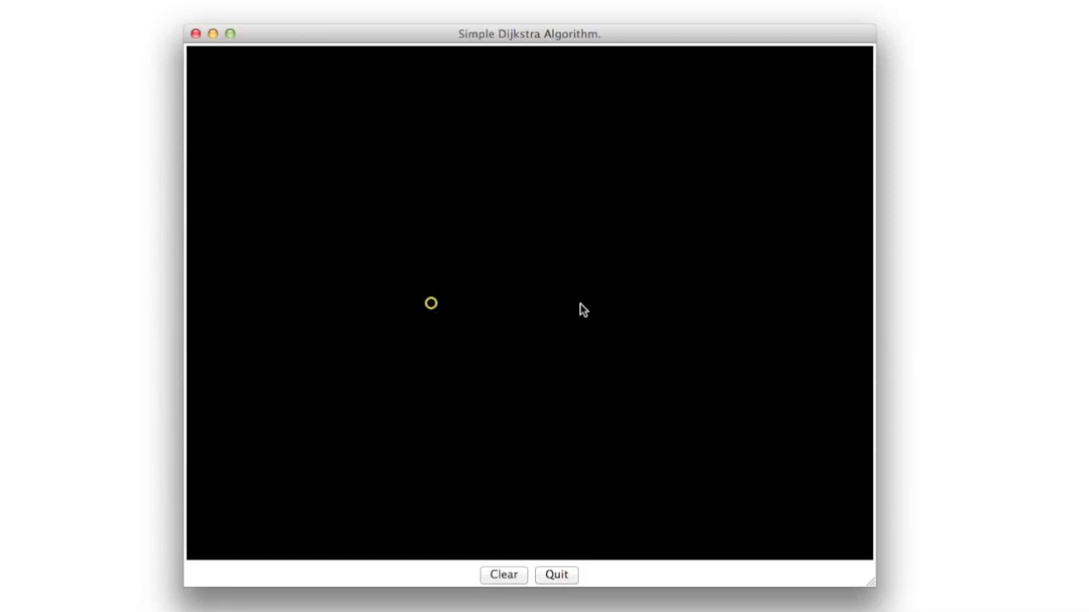
{"action": "mouse_move", "coordinate": [591, 308]}
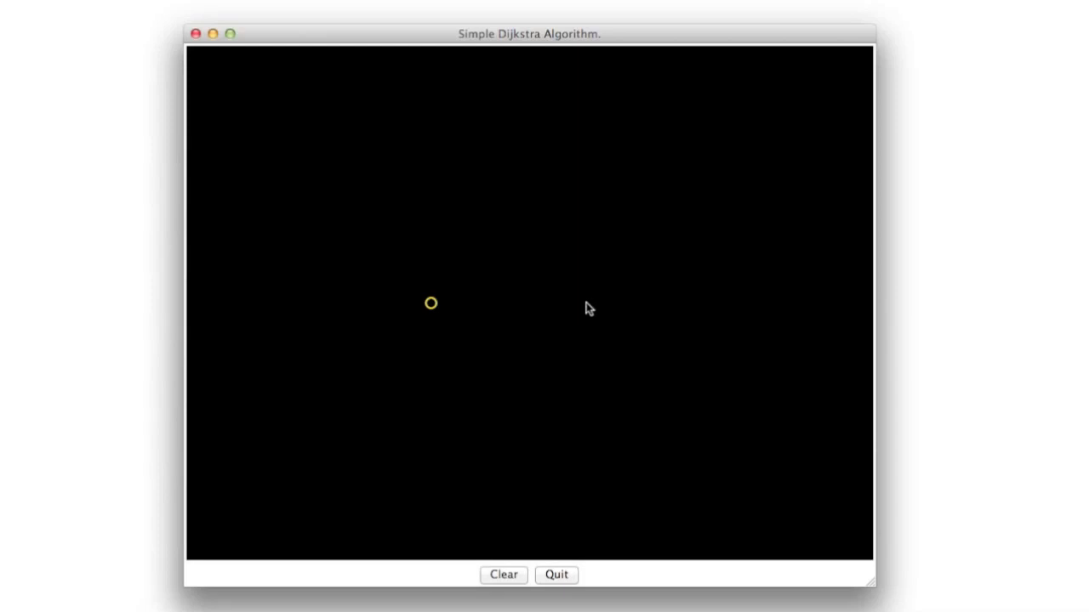
{"action": "left_click", "coordinate": [578, 306]}
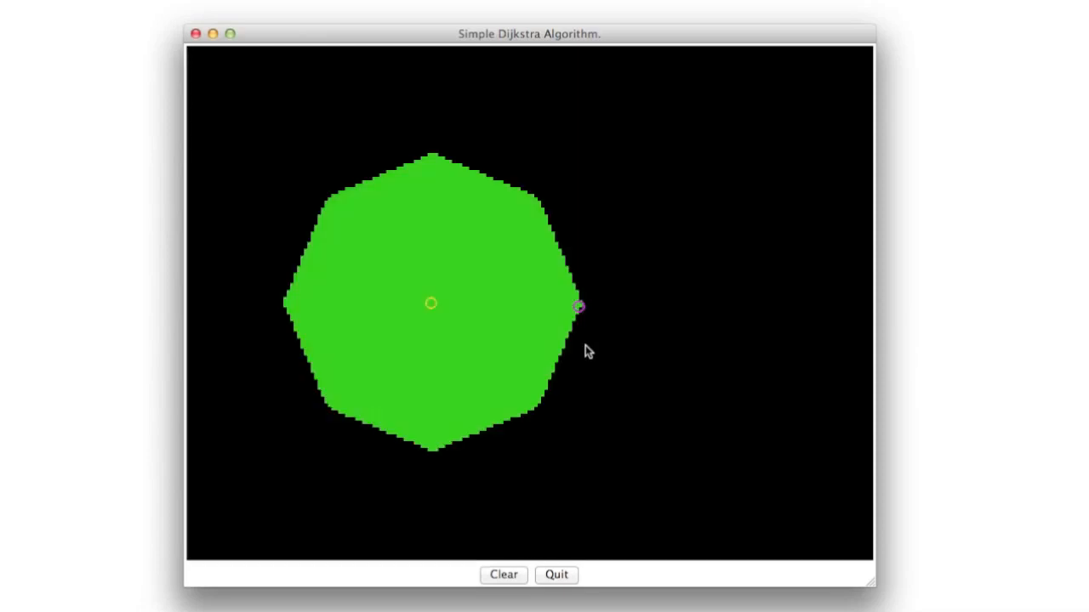
{"action": "mouse_move", "coordinate": [596, 317]}
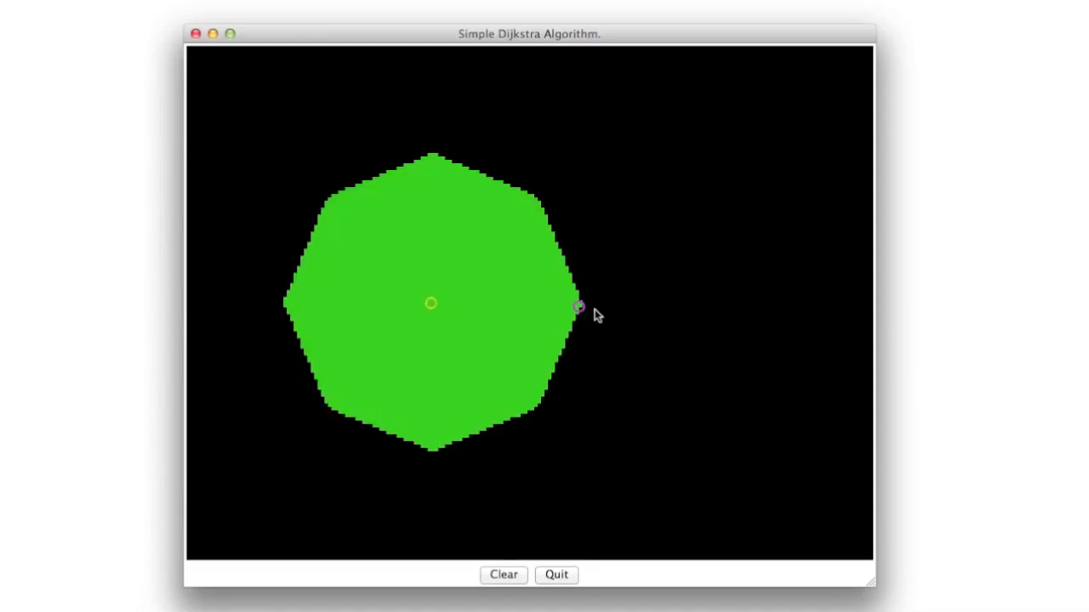
{"action": "mouse_move", "coordinate": [577, 334]}
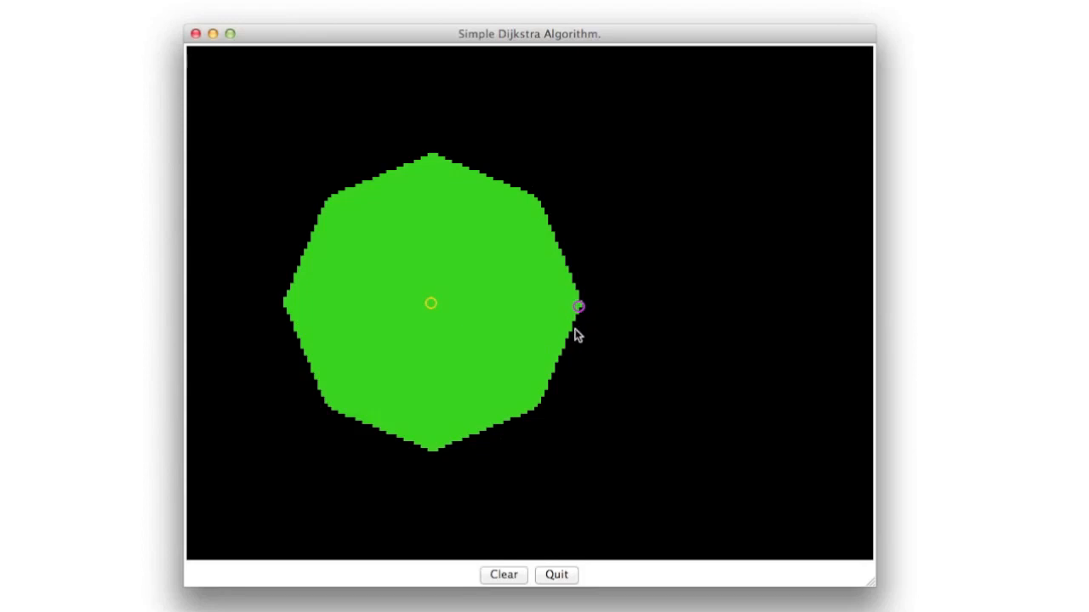
{"action": "mouse_move", "coordinate": [578, 322]}
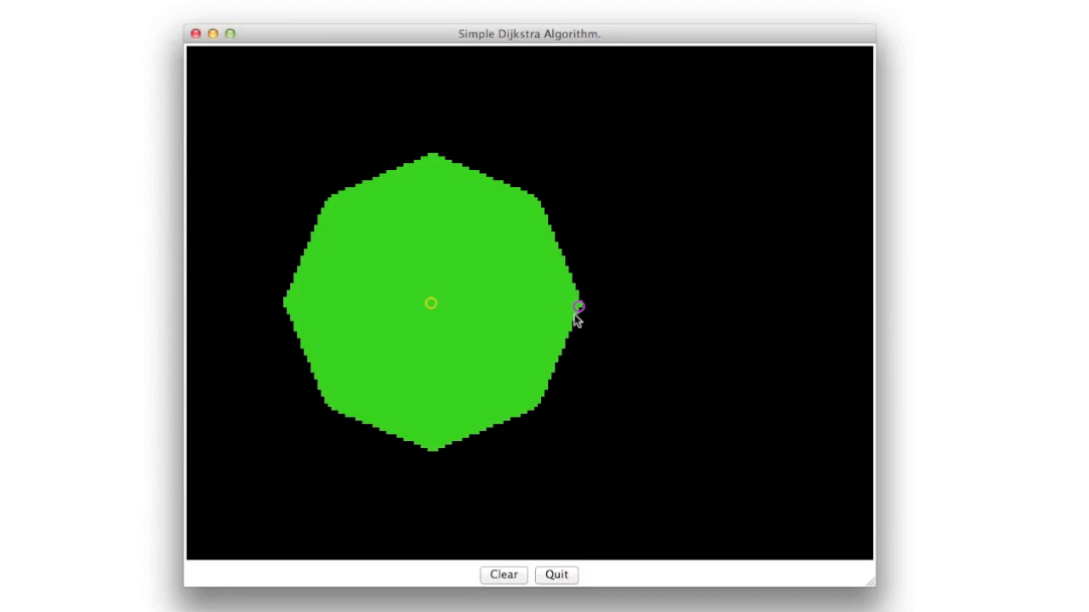
{"action": "mouse_move", "coordinate": [579, 323]}
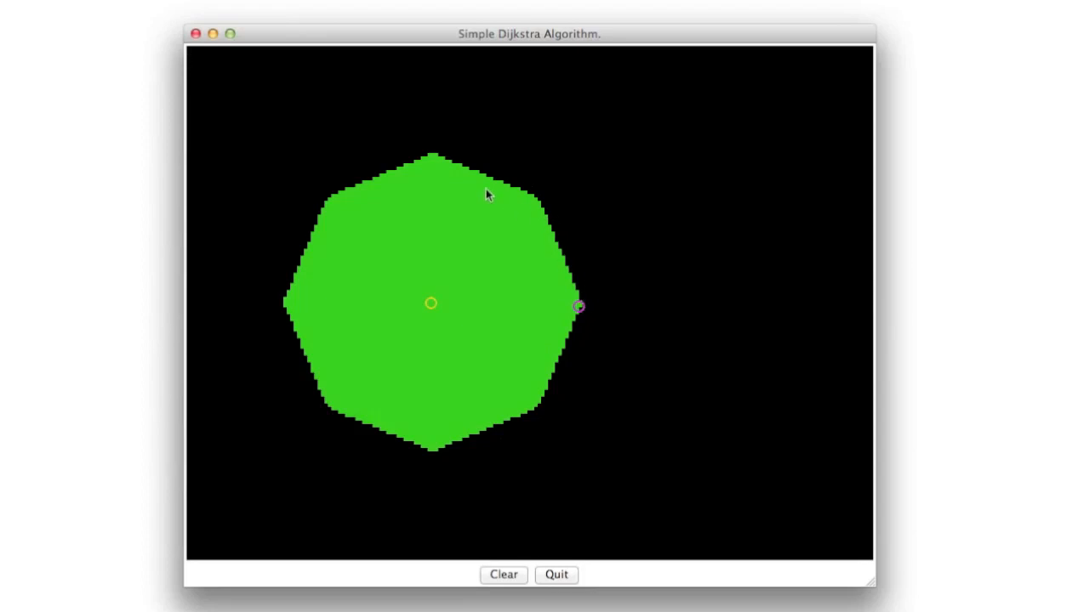
{"action": "mouse_move", "coordinate": [523, 413]}
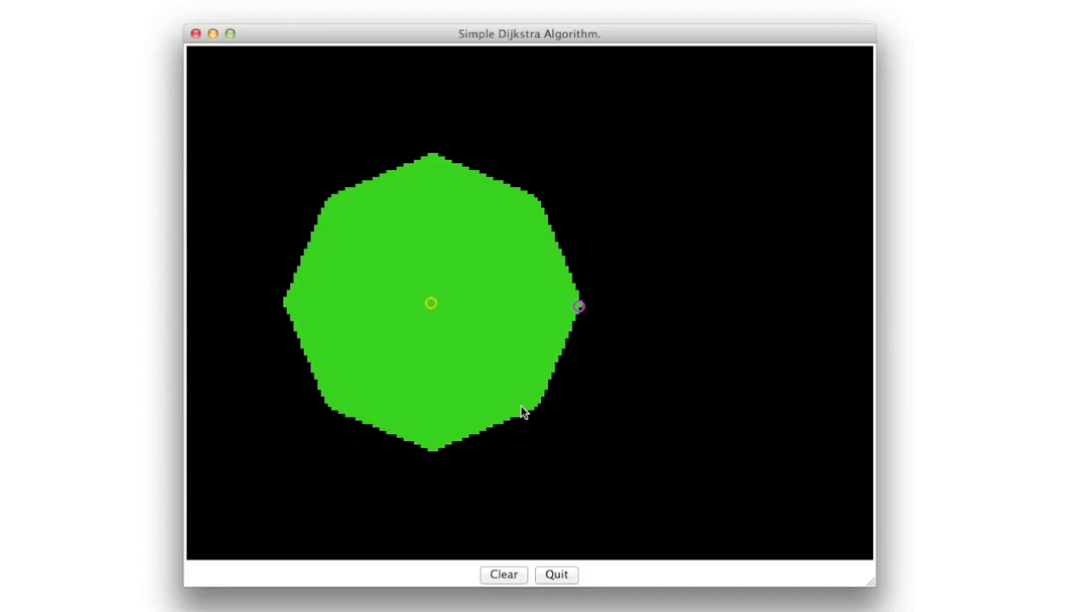
{"action": "mouse_move", "coordinate": [563, 345]}
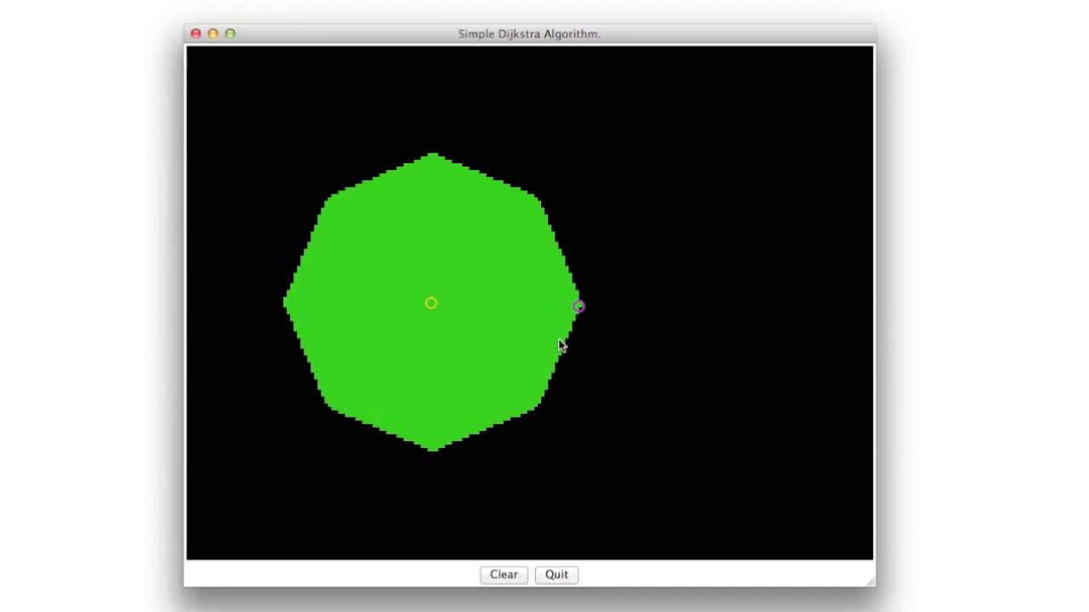
{"action": "mouse_move", "coordinate": [466, 411]}
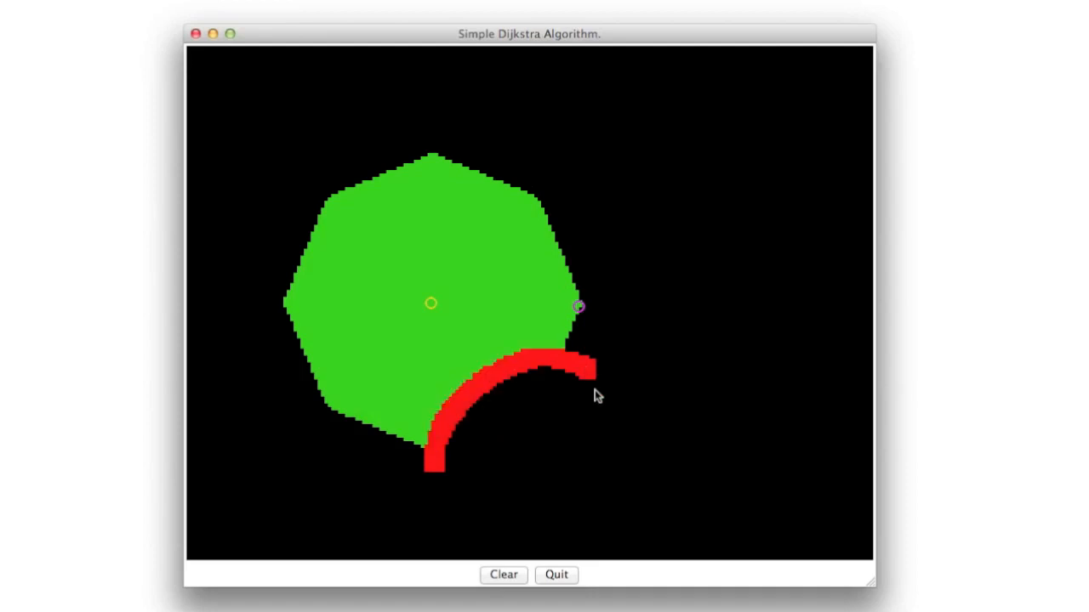
{"action": "mouse_move", "coordinate": [520, 376]}
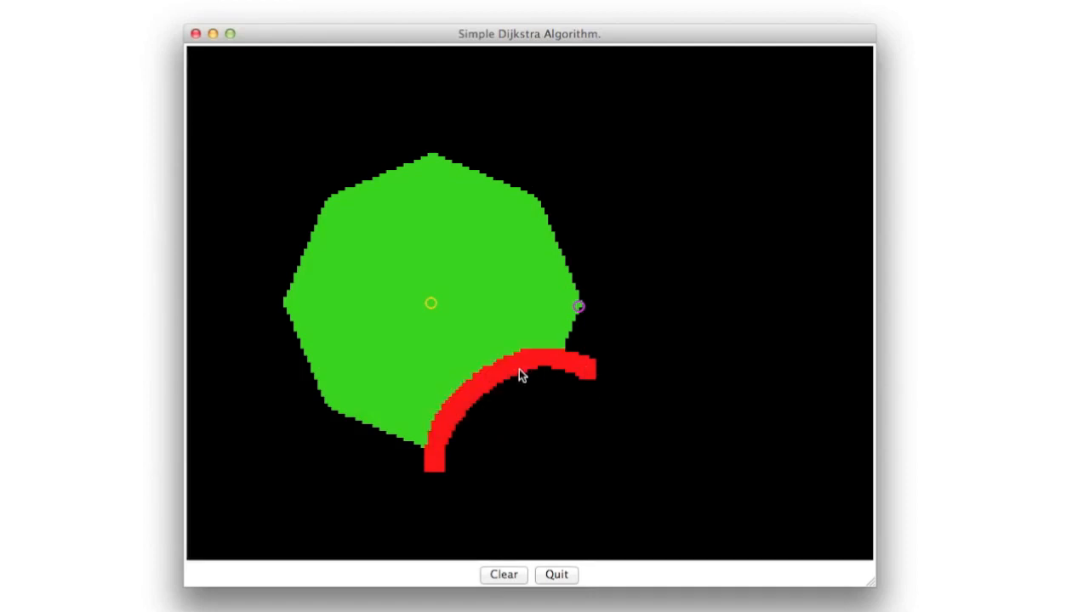
{"action": "mouse_move", "coordinate": [380, 327]}
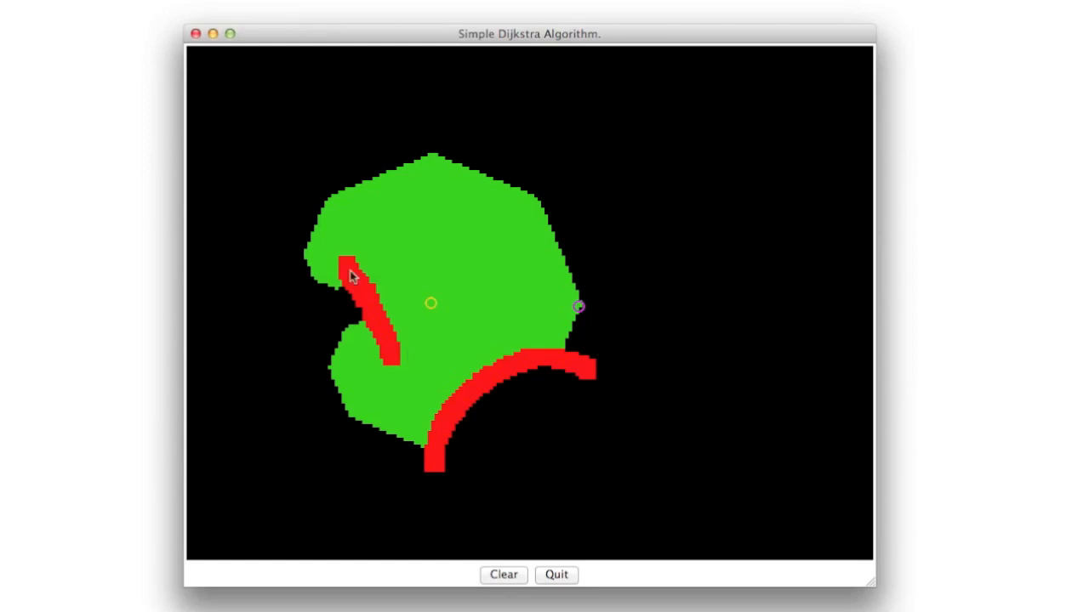
{"action": "mouse_move", "coordinate": [521, 355]}
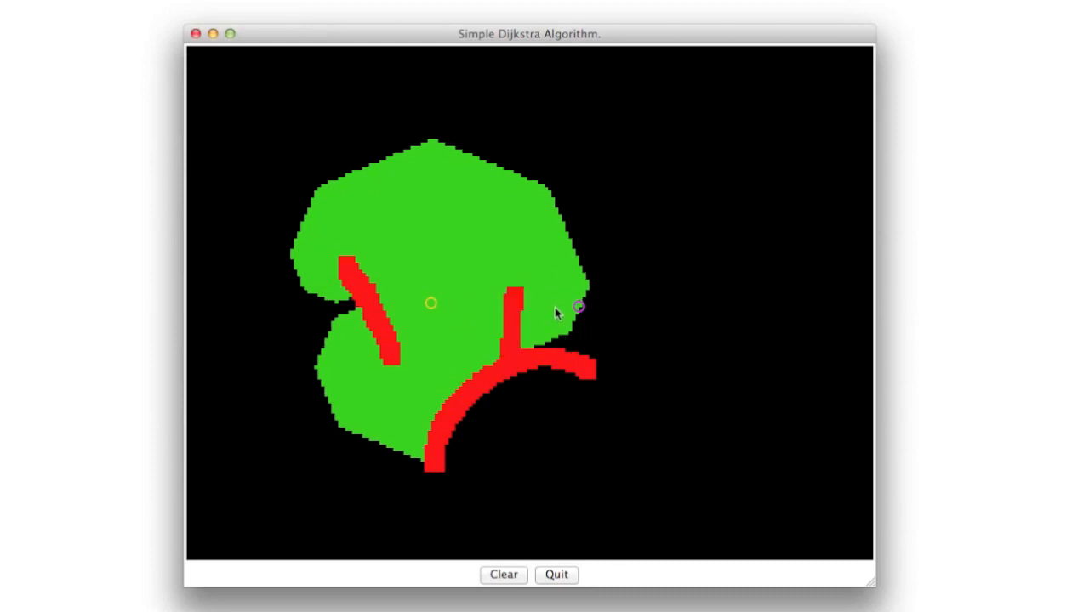
Click inside the green search area below the start to begin a red wall
{"action": "left_click", "coordinate": [511, 343]}
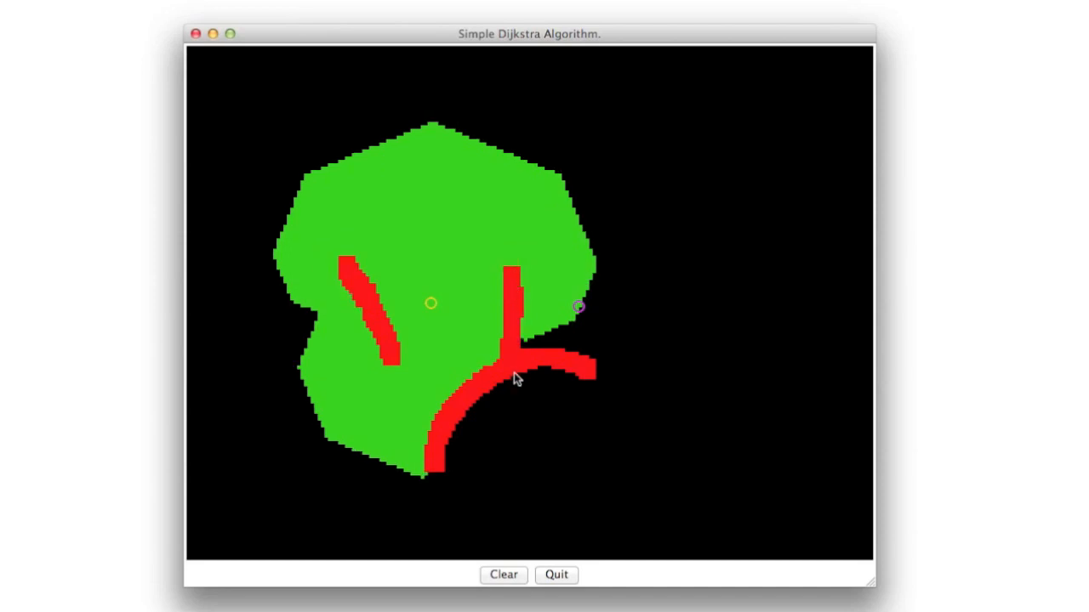
{"action": "mouse_move", "coordinate": [523, 376]}
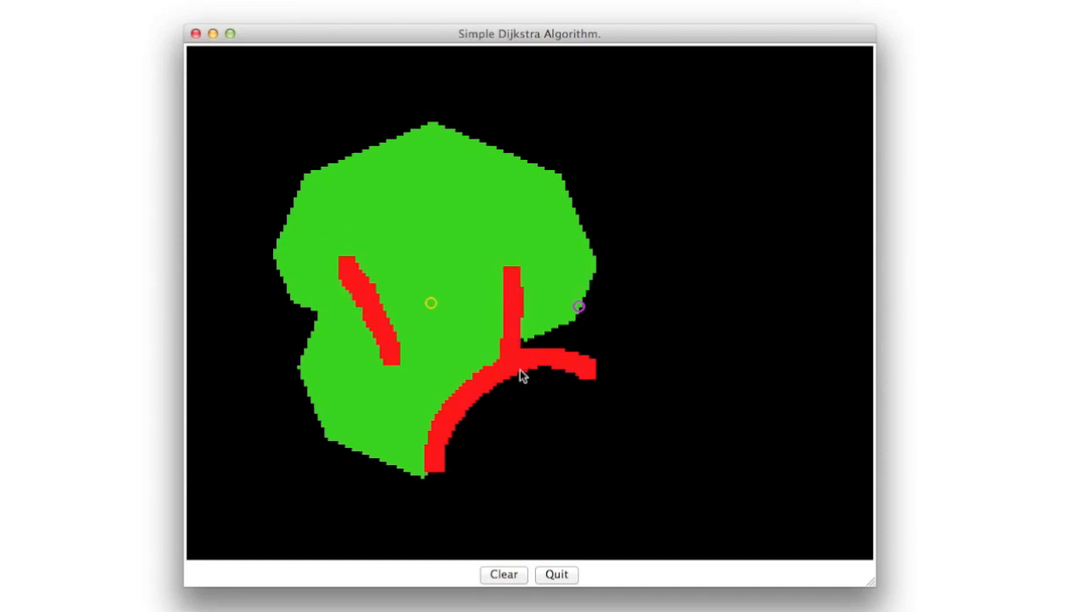
{"action": "mouse_move", "coordinate": [514, 291]}
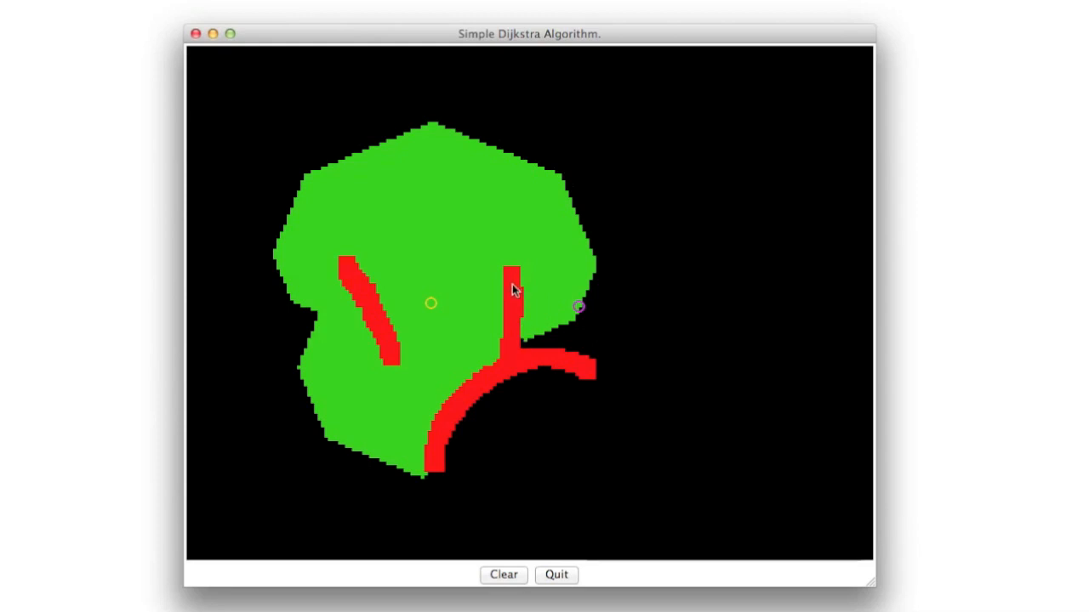
{"action": "left_click", "coordinate": [515, 264]}
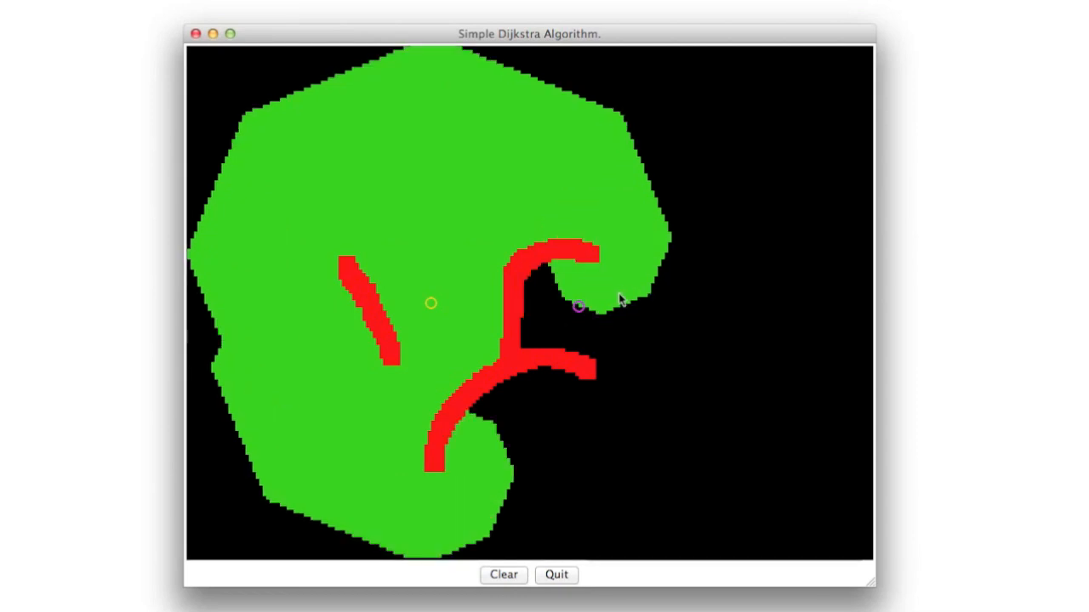
{"action": "mouse_move", "coordinate": [621, 329]}
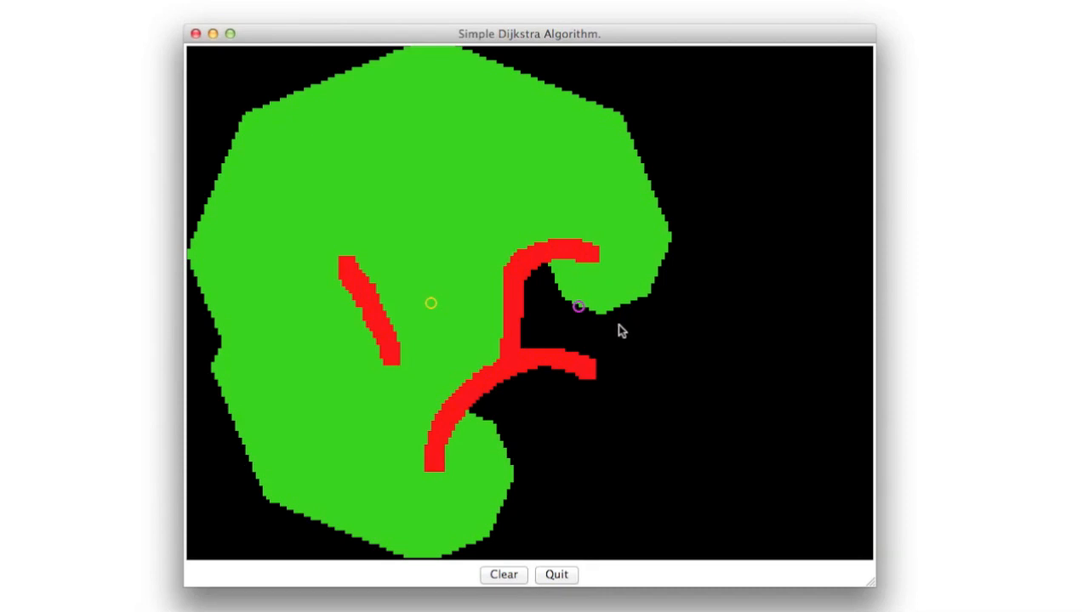
{"action": "mouse_move", "coordinate": [534, 318]}
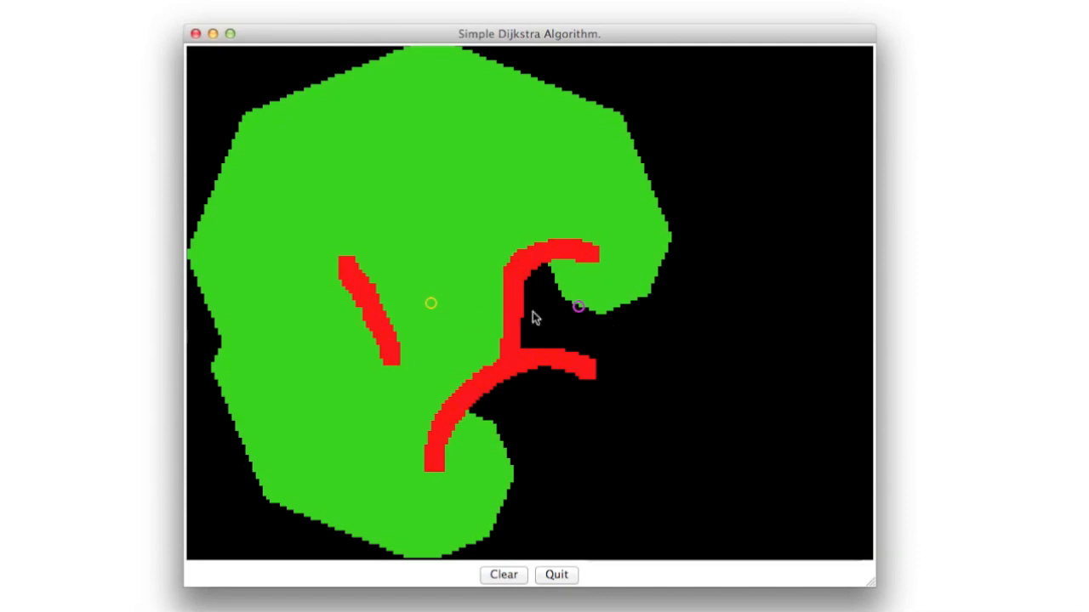
{"action": "mouse_move", "coordinate": [586, 323]}
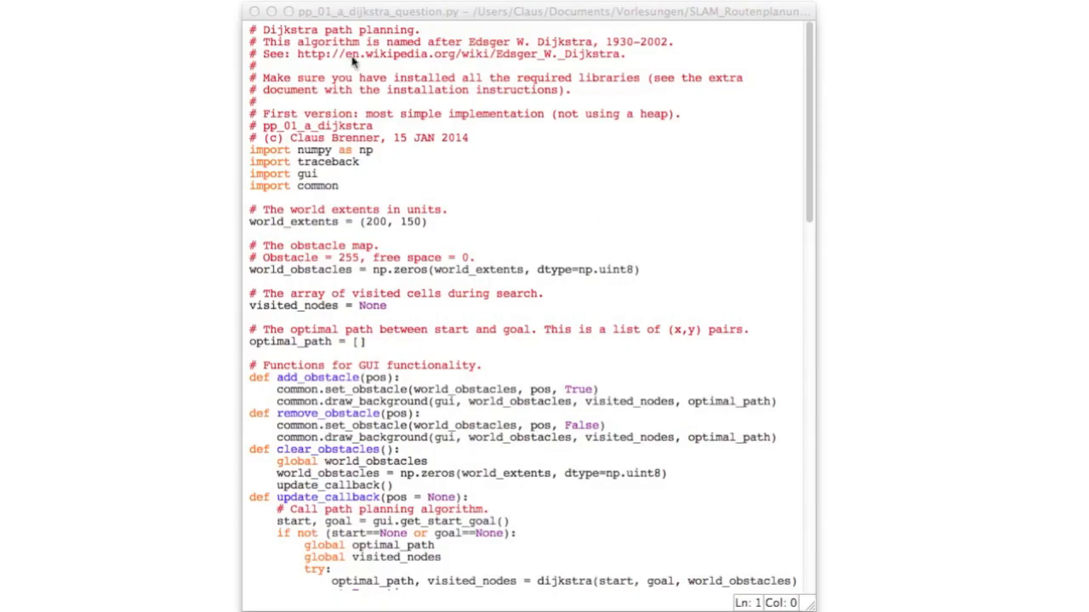
{"action": "mouse_move", "coordinate": [340, 28]}
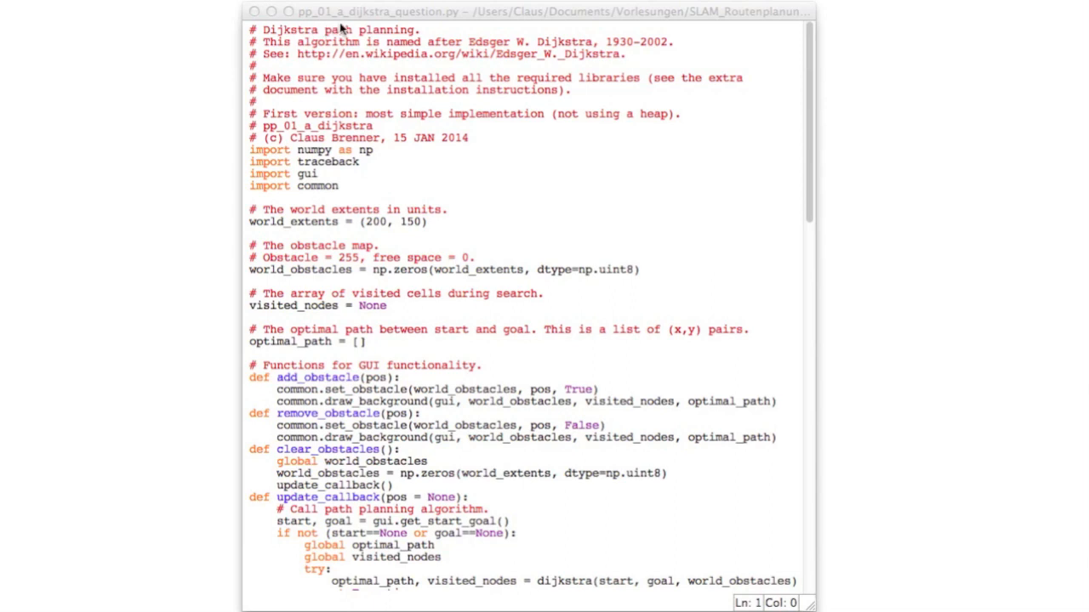
{"action": "mouse_move", "coordinate": [634, 324]}
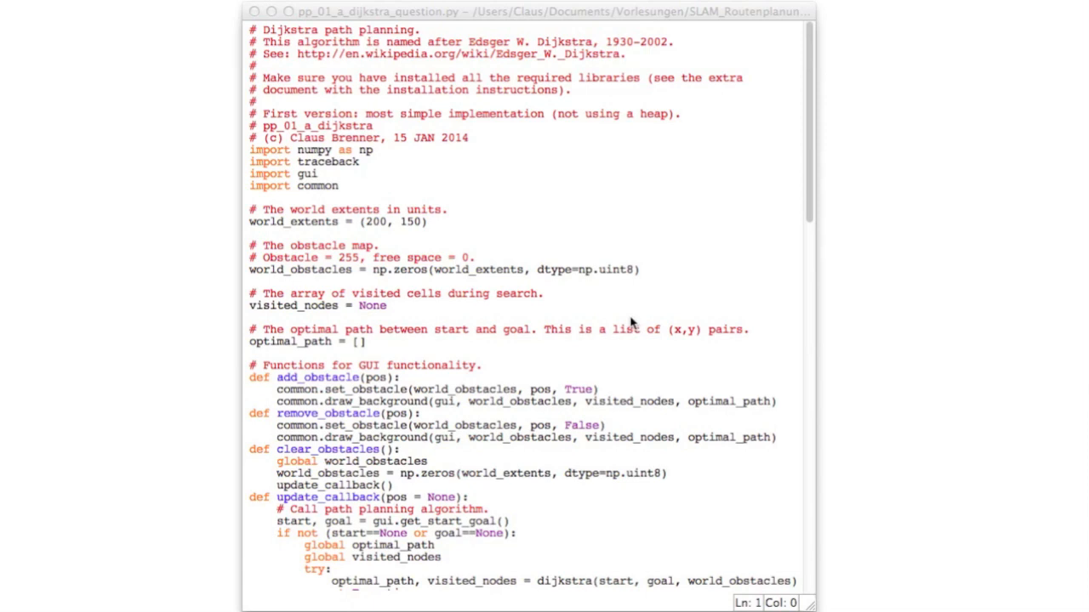
{"action": "mouse_move", "coordinate": [712, 94]}
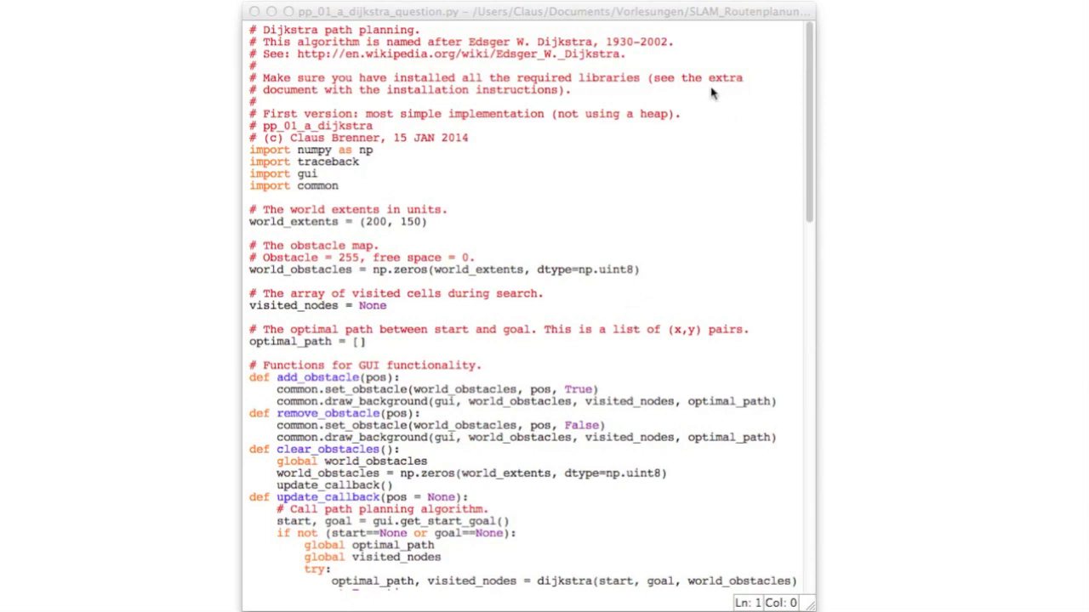
{"action": "mouse_move", "coordinate": [575, 98]}
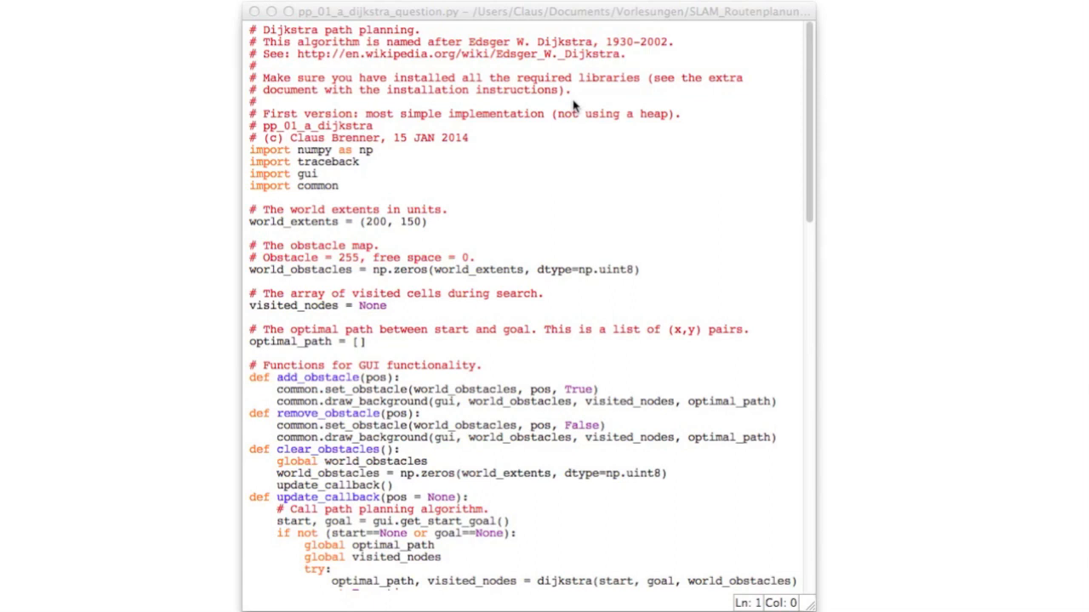
{"action": "mouse_move", "coordinate": [622, 208]}
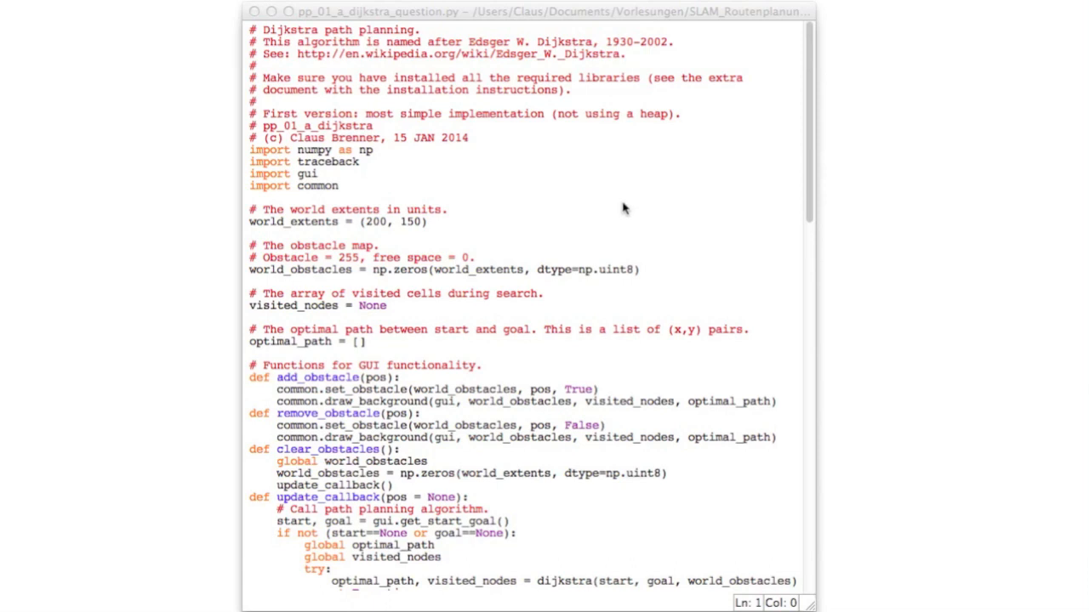
{"action": "mouse_move", "coordinate": [496, 248]}
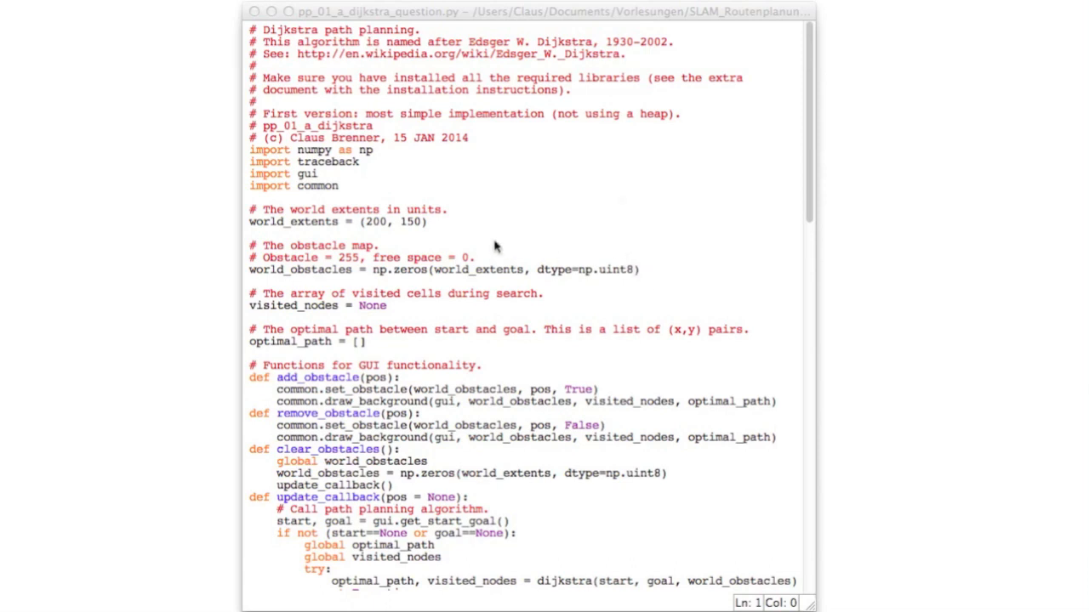
{"action": "mouse_move", "coordinate": [434, 227]}
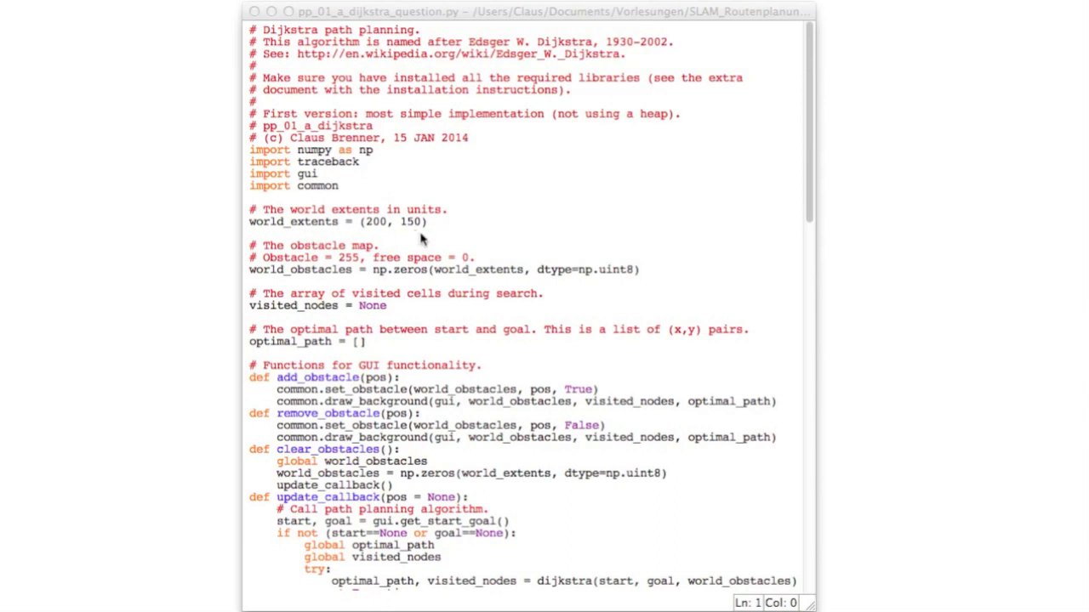
{"action": "mouse_move", "coordinate": [432, 228]}
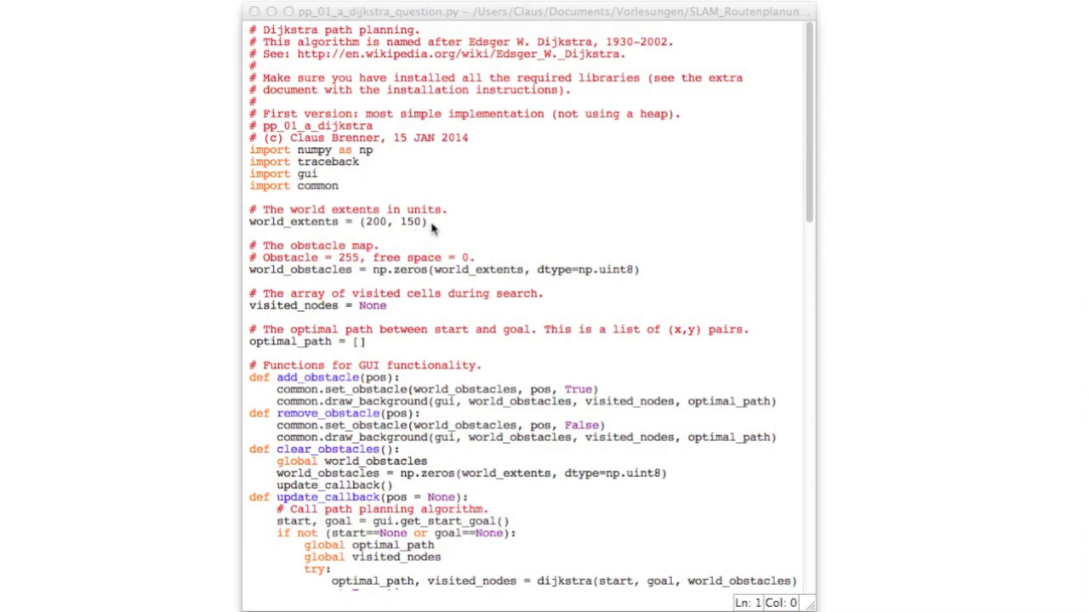
{"action": "mouse_move", "coordinate": [412, 213]}
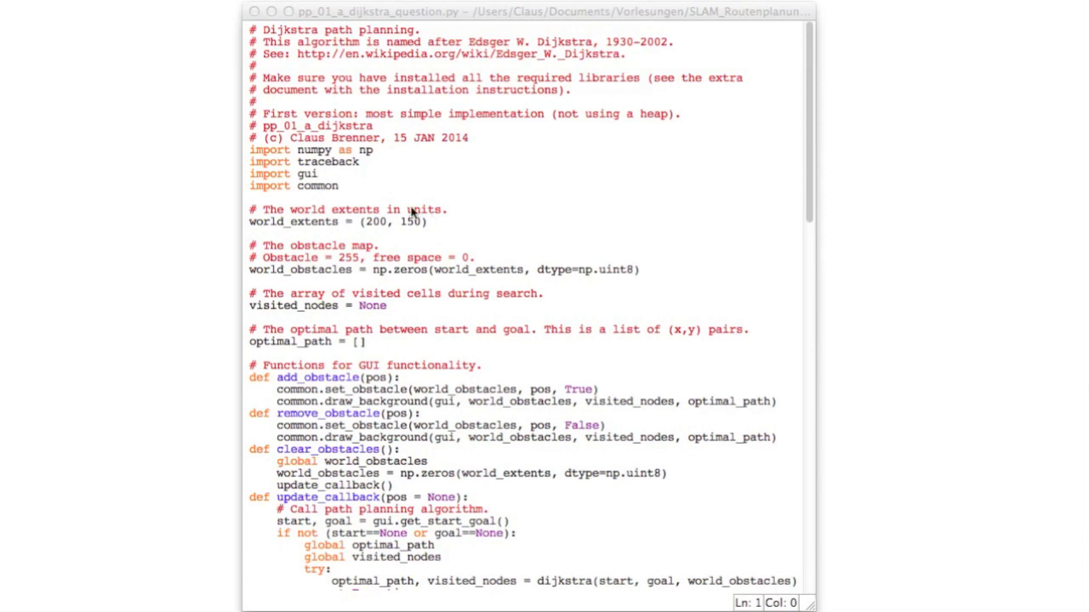
{"action": "mouse_move", "coordinate": [409, 236]}
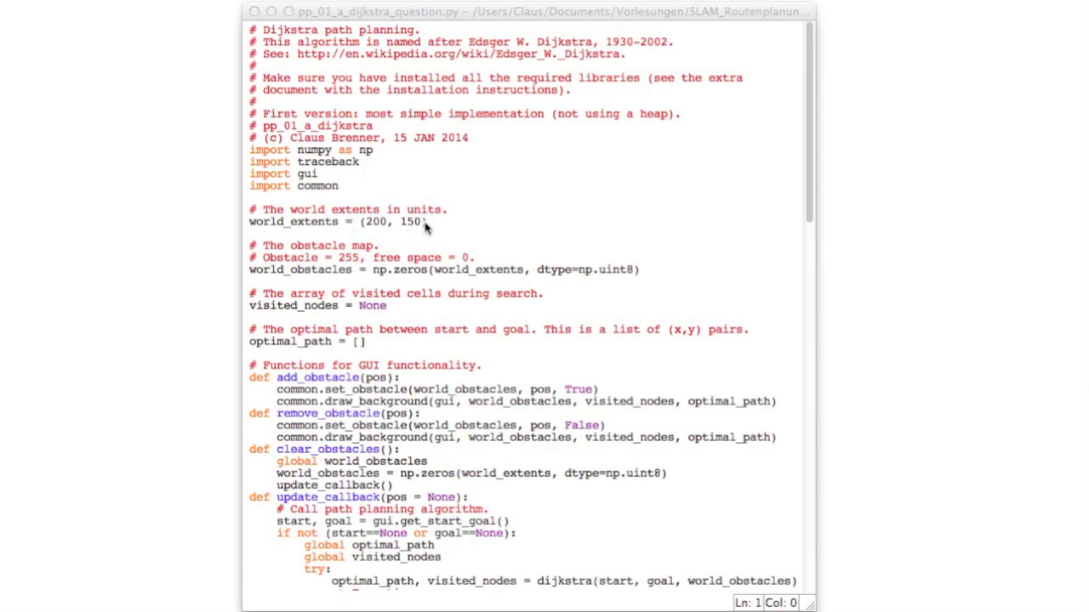
{"action": "mouse_move", "coordinate": [429, 230]}
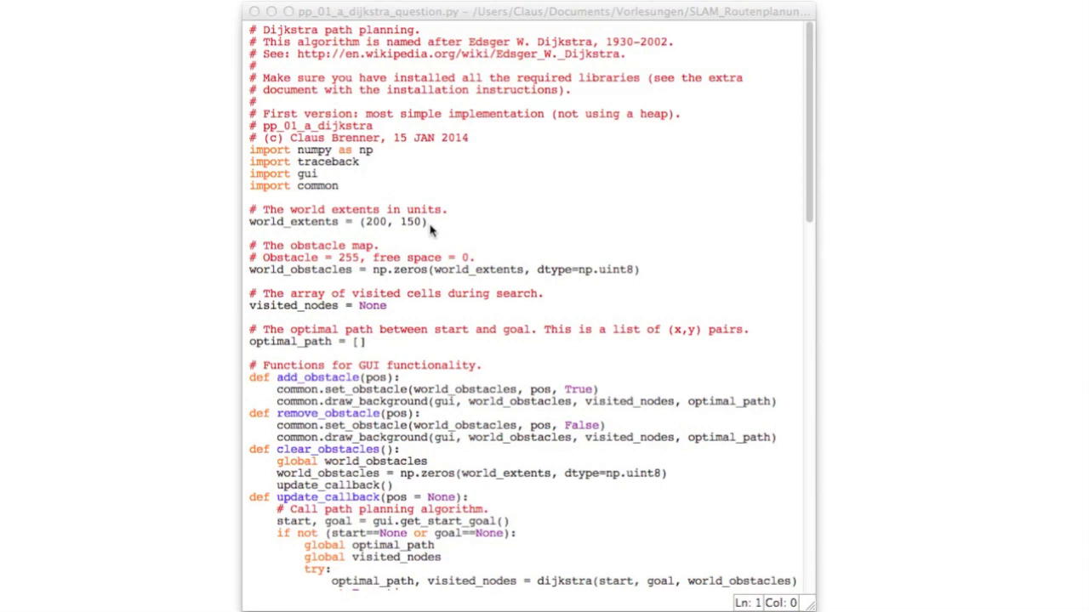
{"action": "mouse_move", "coordinate": [422, 231]}
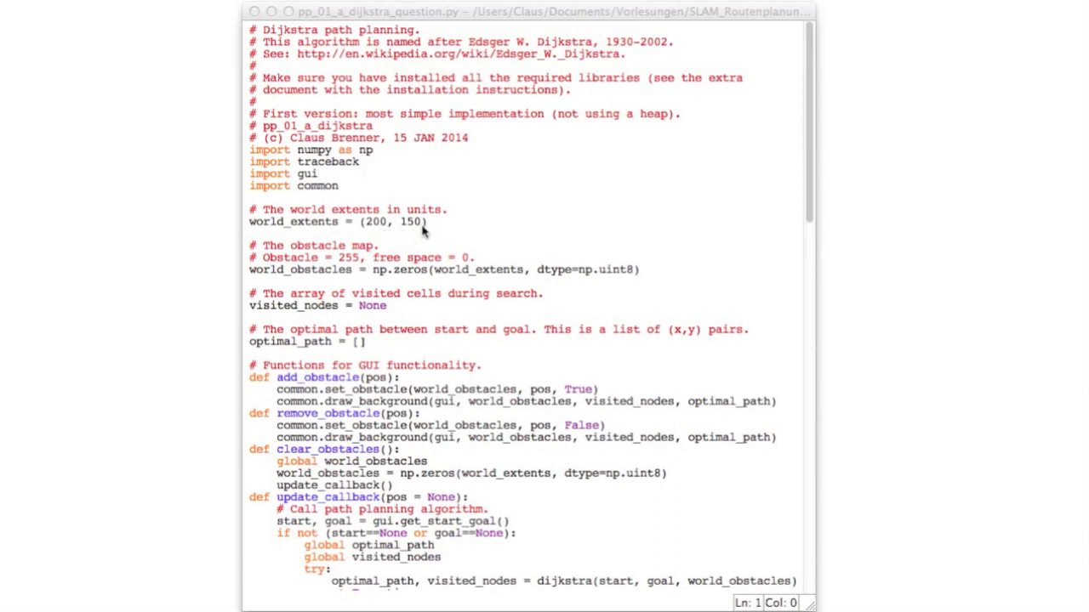
{"action": "mouse_move", "coordinate": [428, 239]}
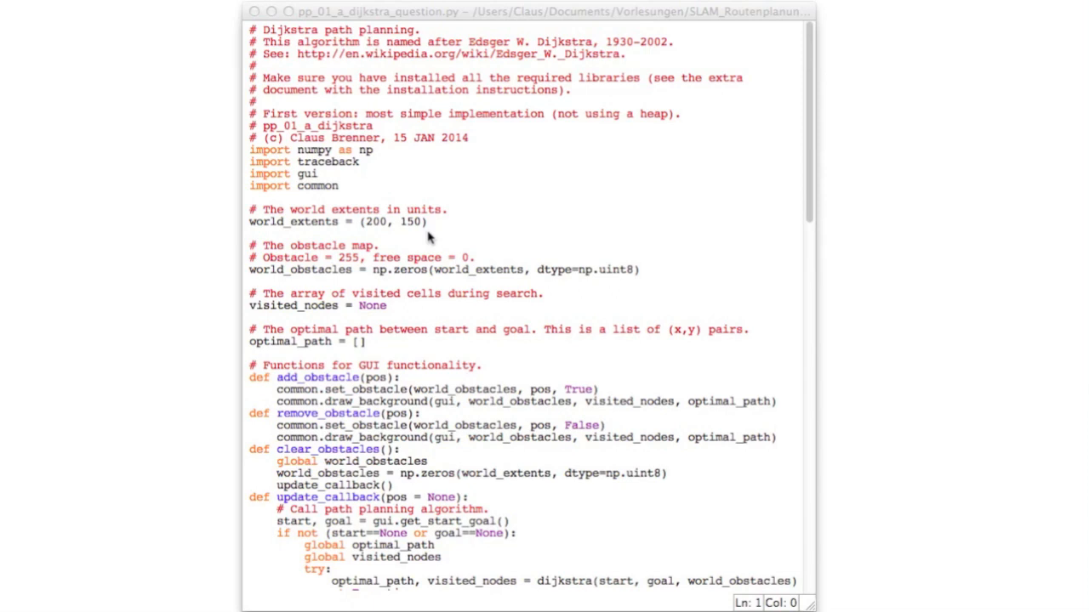
{"action": "mouse_move", "coordinate": [480, 272]}
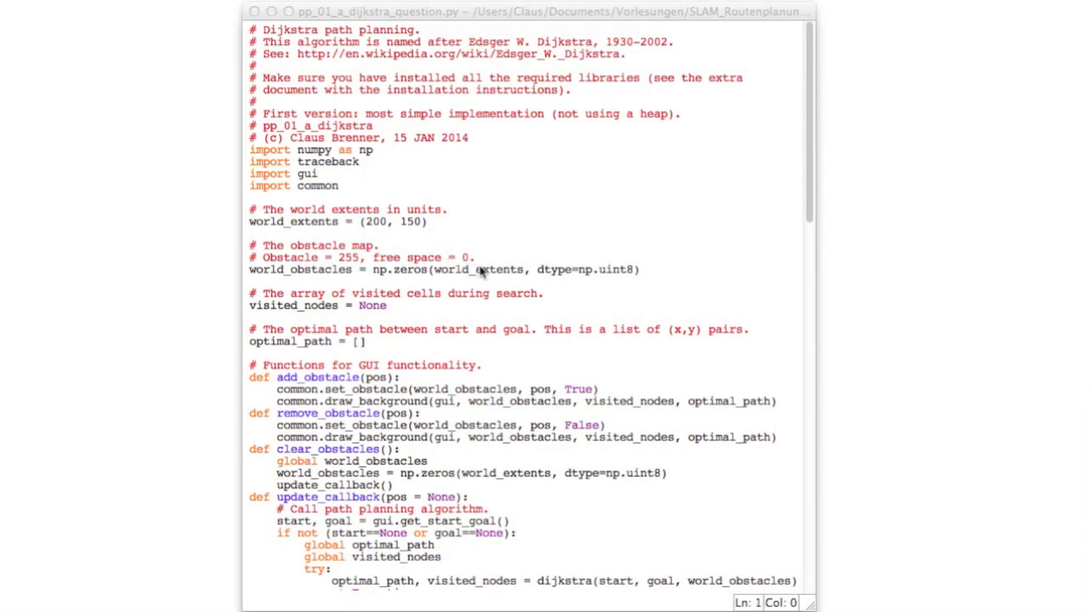
{"action": "mouse_move", "coordinate": [544, 285]}
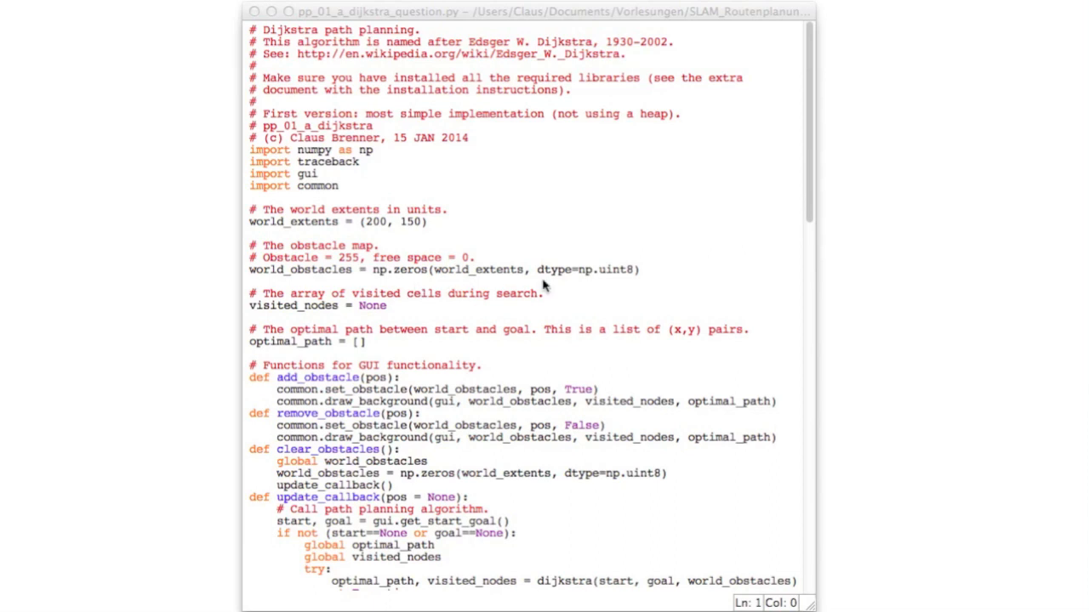
{"action": "mouse_move", "coordinate": [387, 281]}
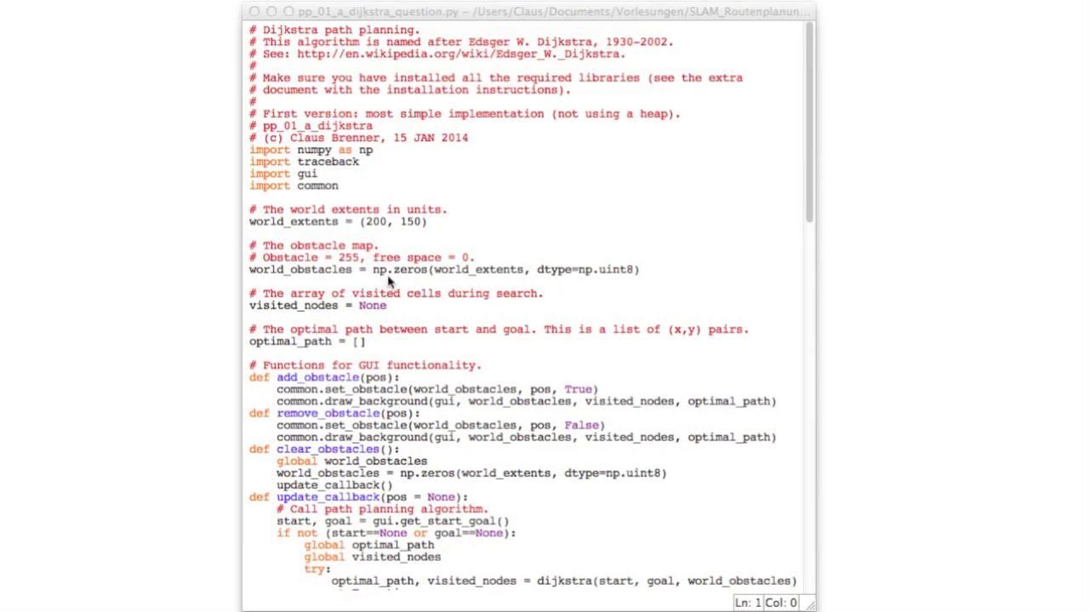
{"action": "mouse_move", "coordinate": [363, 270]}
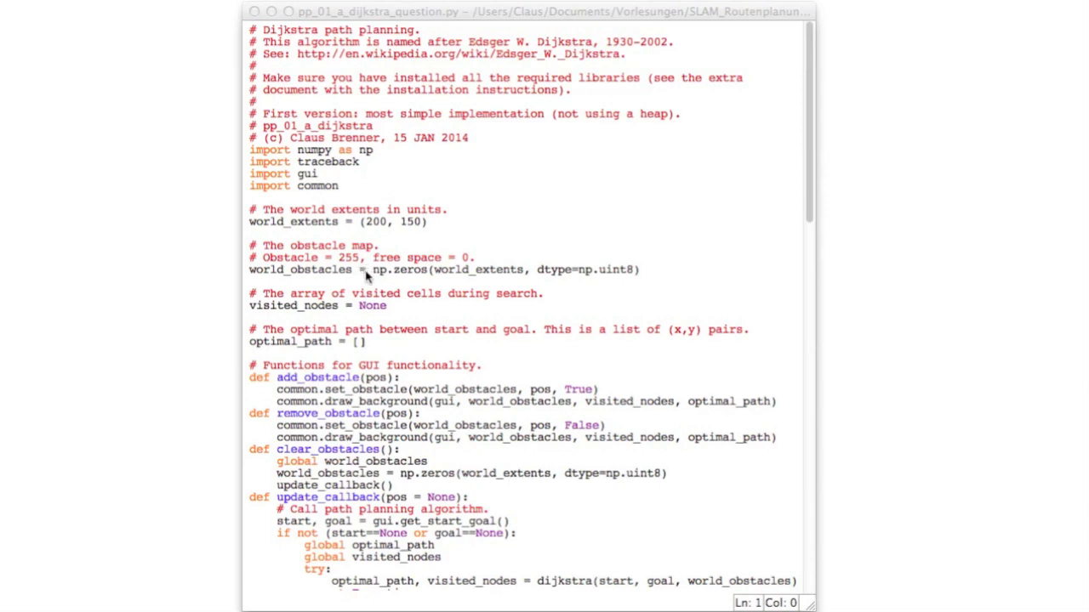
{"action": "mouse_move", "coordinate": [596, 285]}
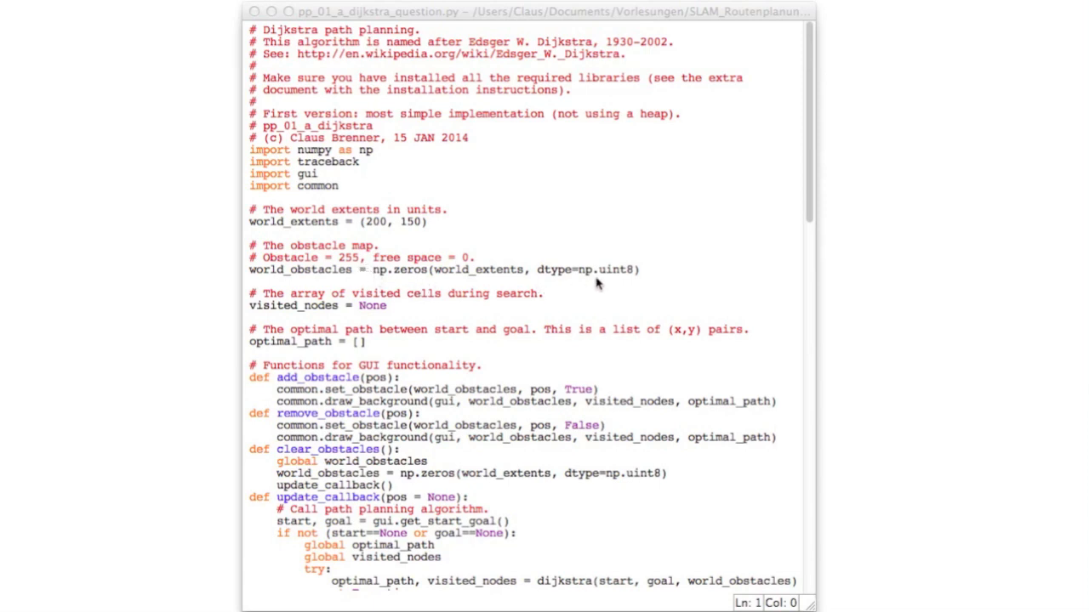
{"action": "mouse_move", "coordinate": [357, 266]}
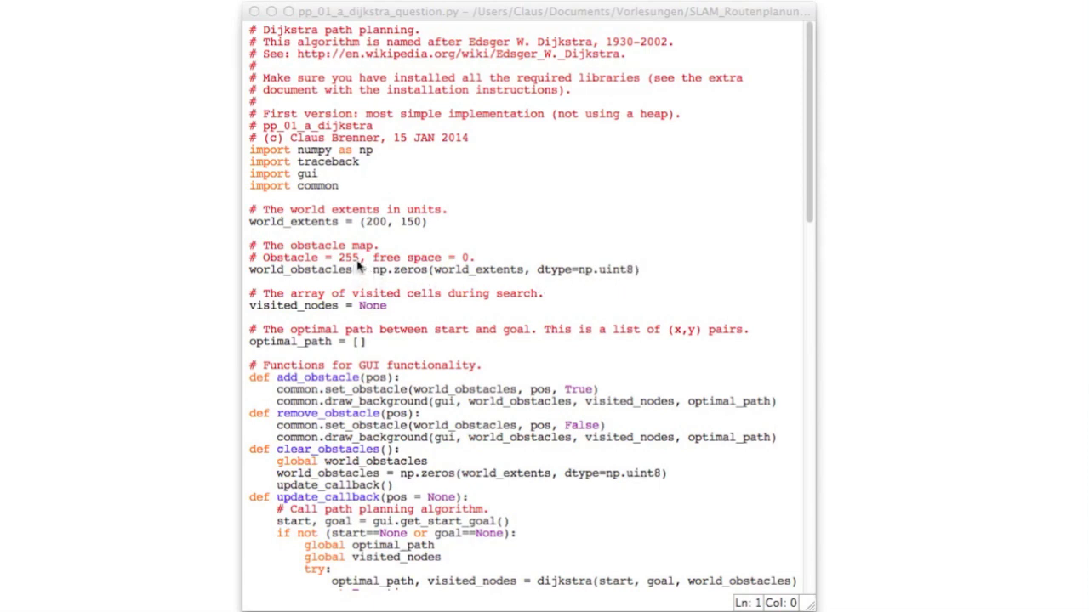
{"action": "mouse_move", "coordinate": [467, 270]}
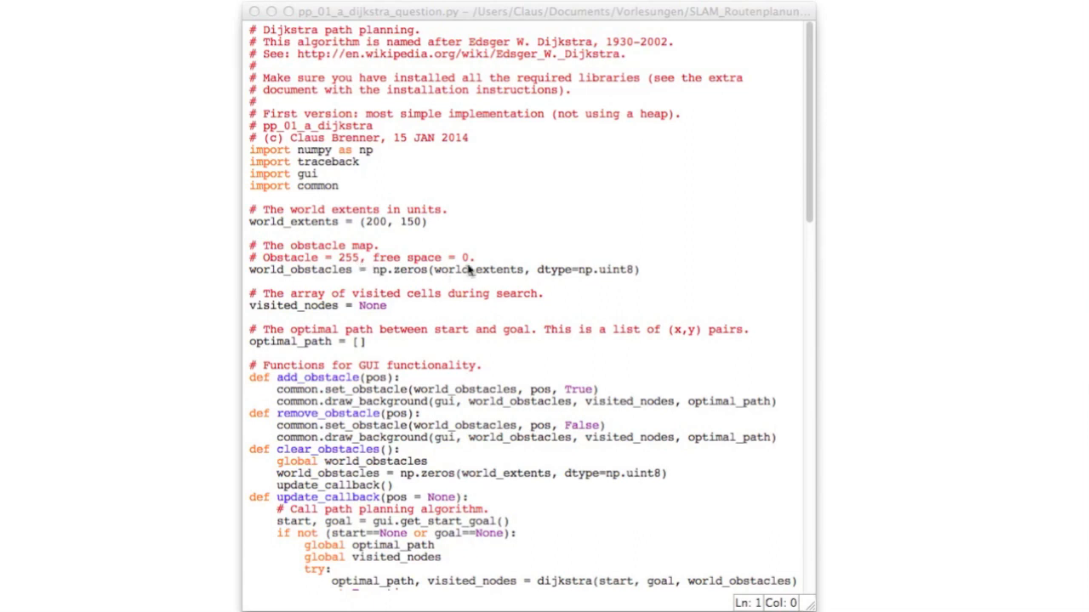
{"action": "mouse_move", "coordinate": [448, 258]}
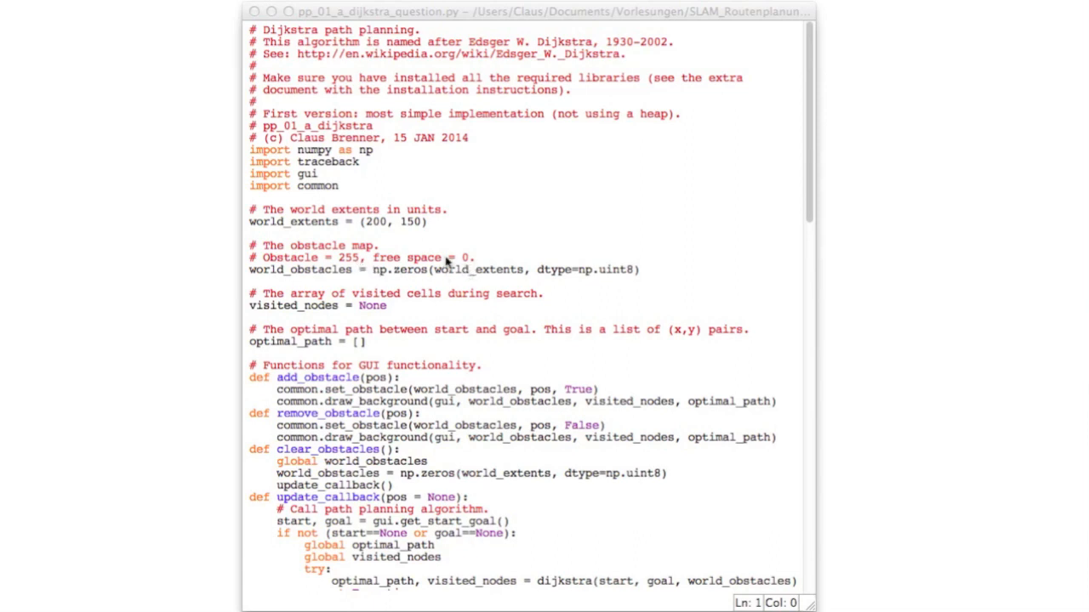
{"action": "mouse_move", "coordinate": [353, 266]}
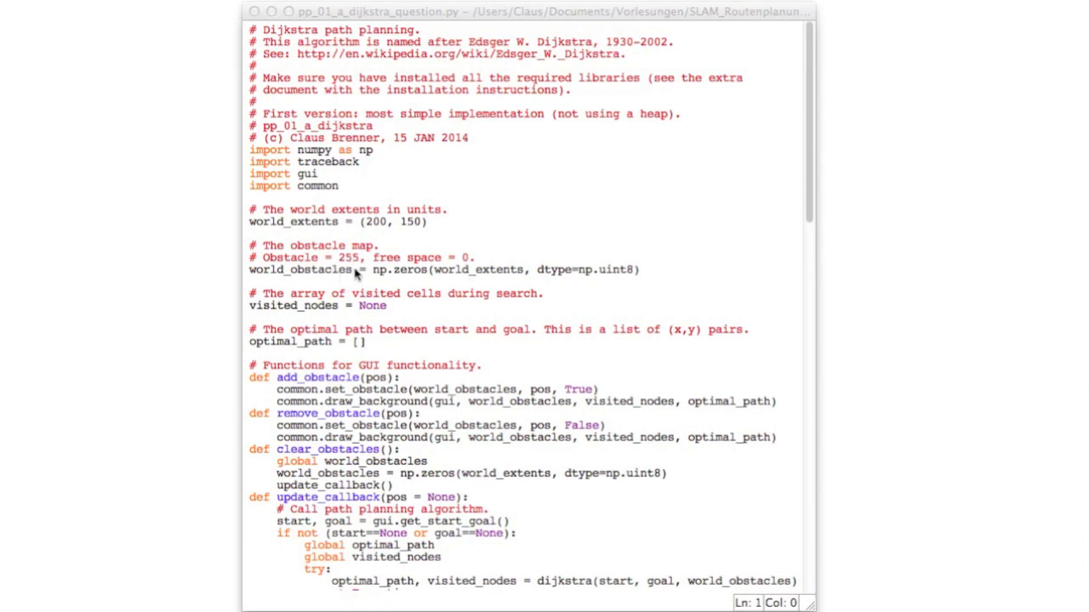
{"action": "mouse_move", "coordinate": [623, 281]}
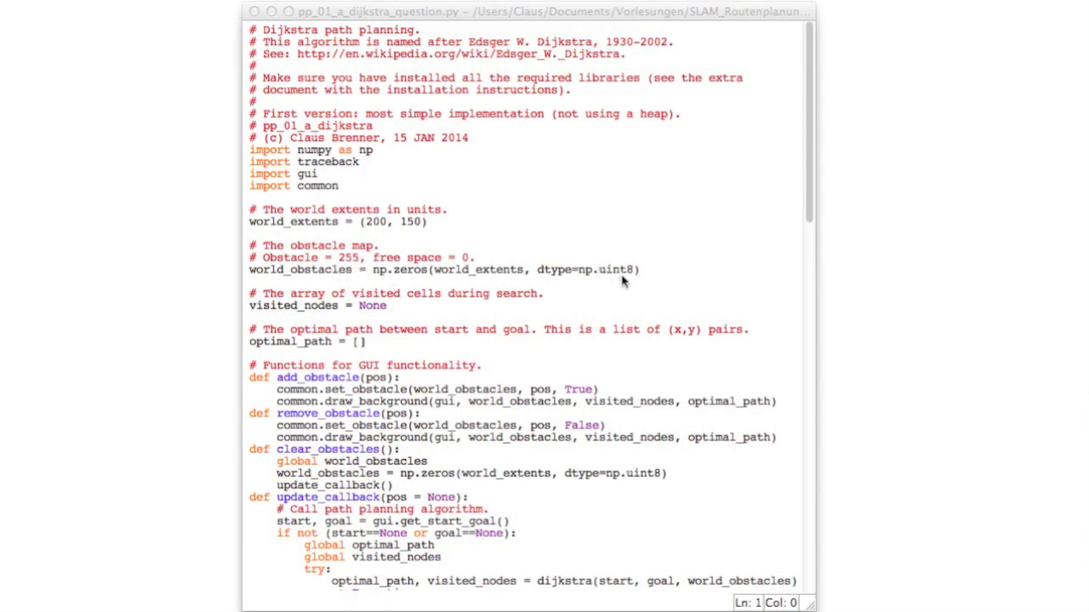
{"action": "mouse_move", "coordinate": [623, 271]}
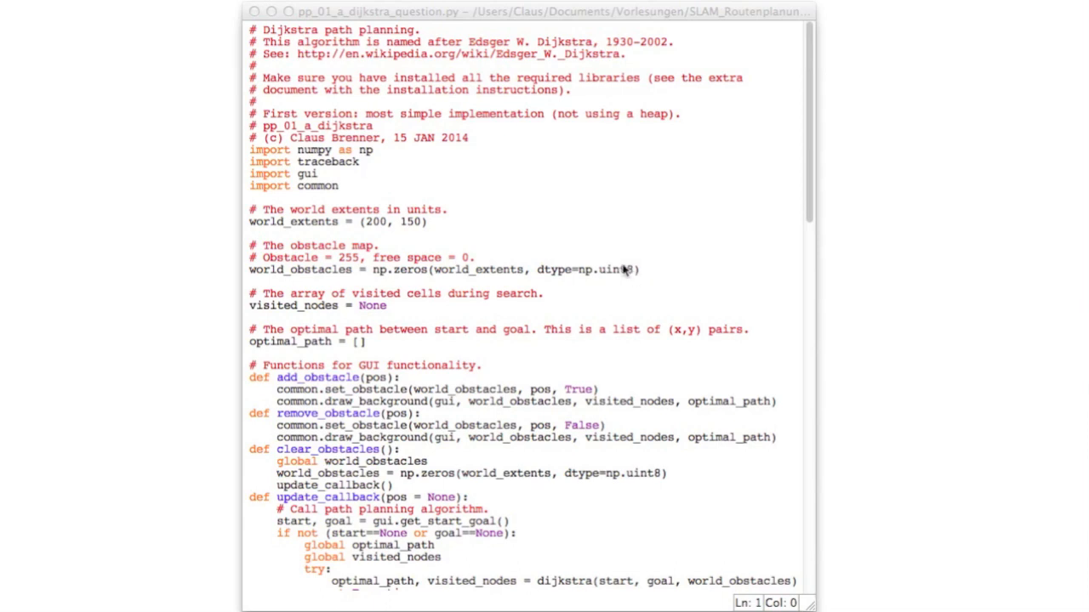
{"action": "mouse_move", "coordinate": [407, 274]}
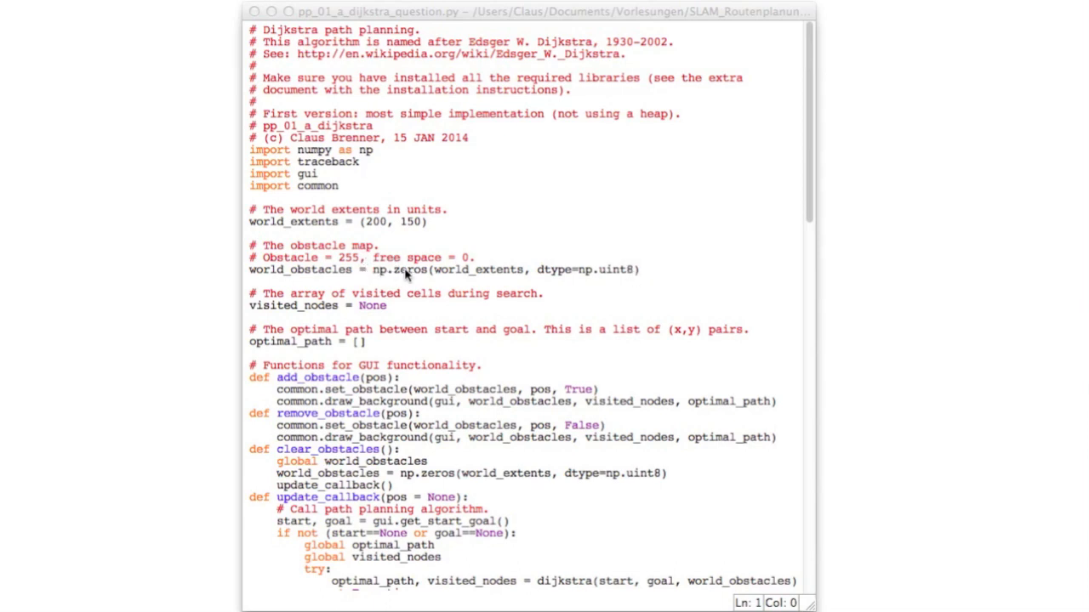
{"action": "mouse_move", "coordinate": [285, 306]}
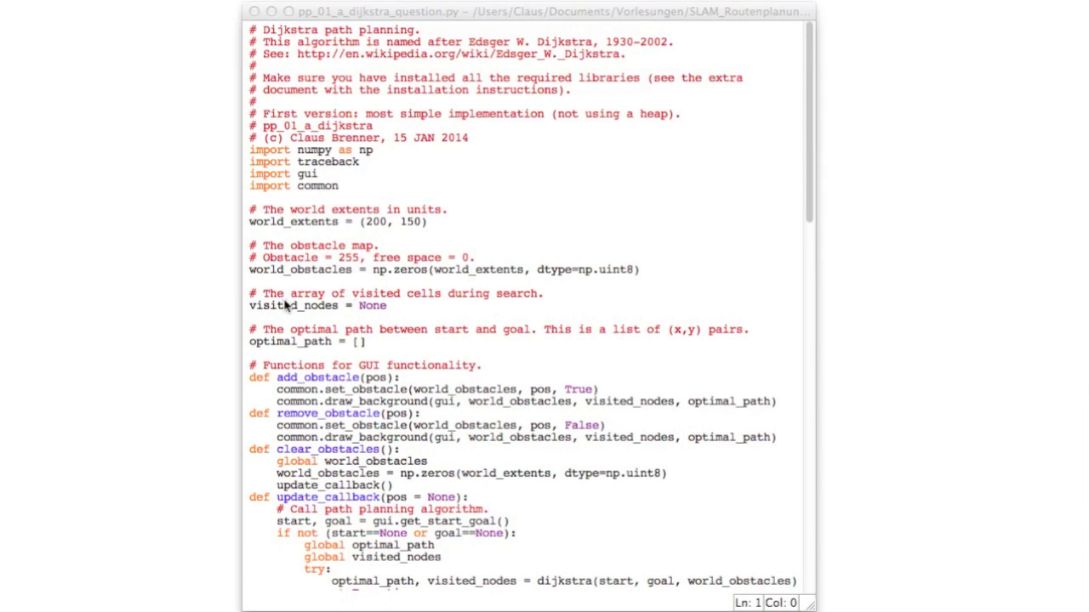
{"action": "mouse_move", "coordinate": [389, 313]}
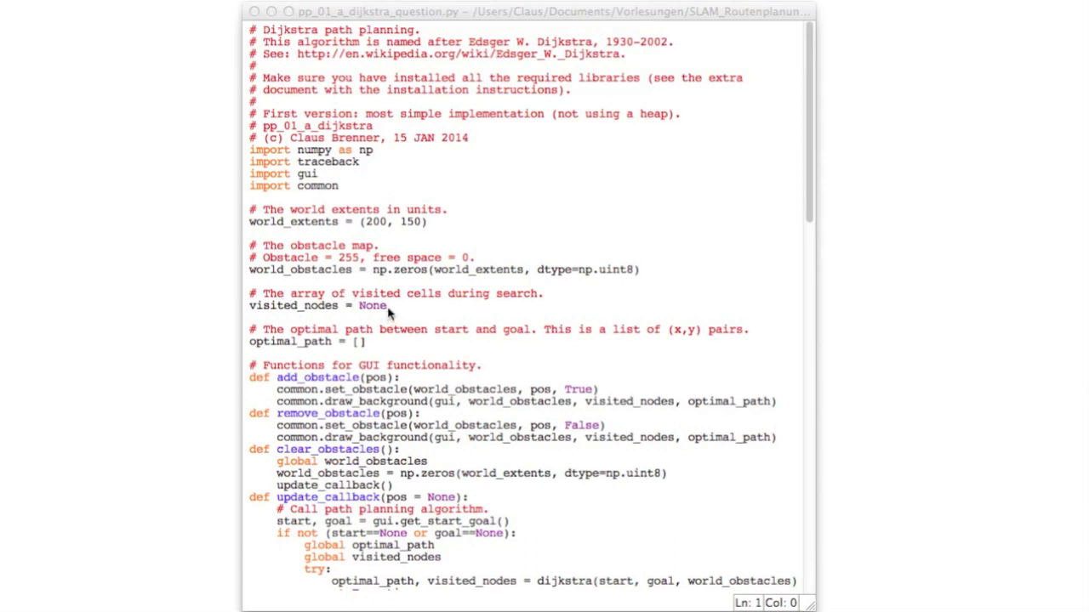
{"action": "mouse_move", "coordinate": [385, 315]}
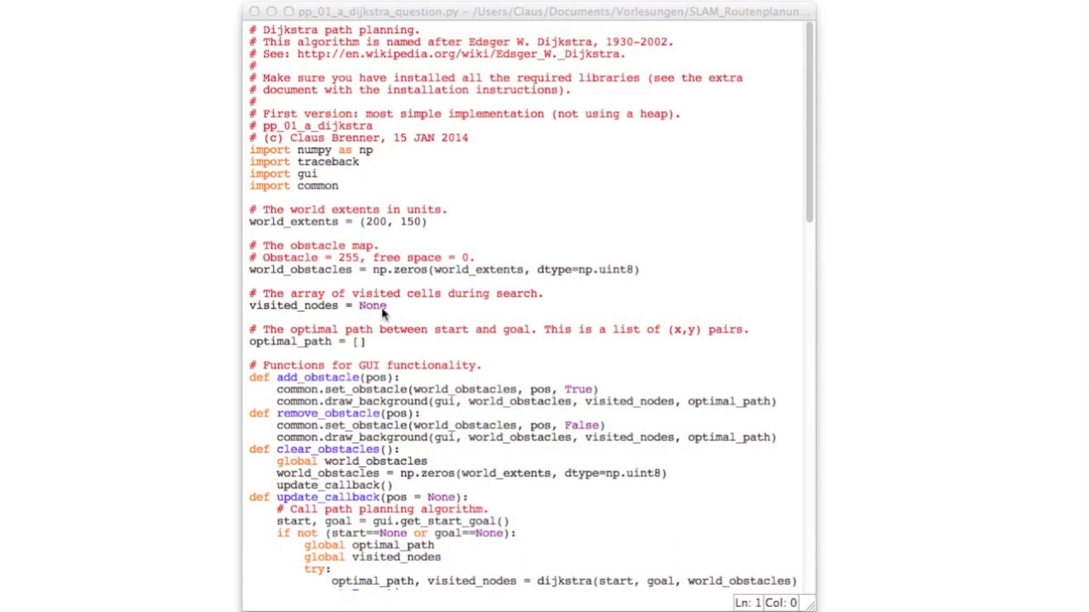
{"action": "mouse_move", "coordinate": [393, 310]}
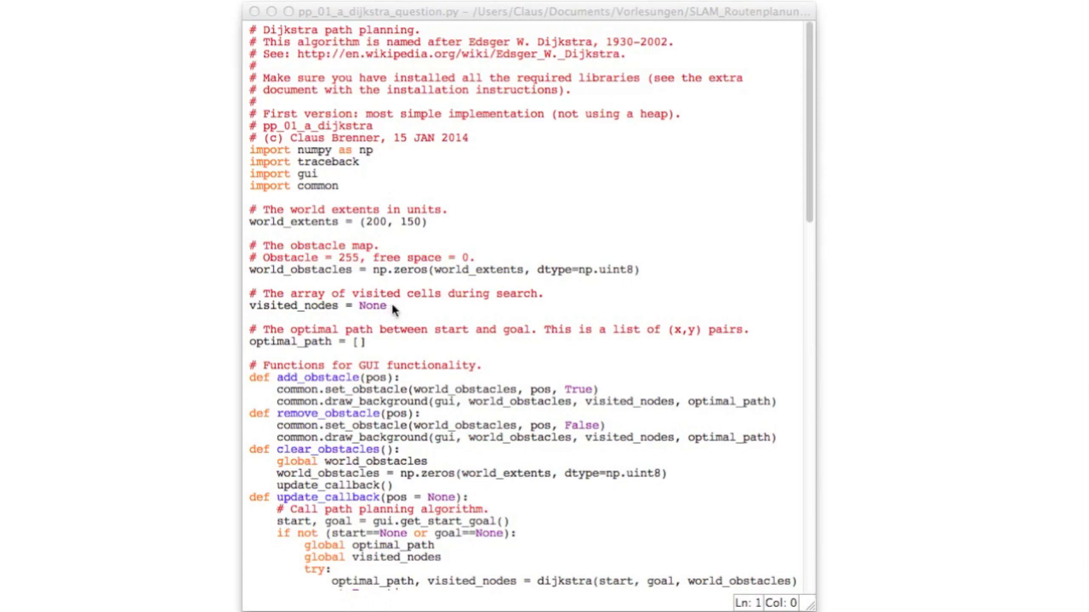
{"action": "mouse_move", "coordinate": [393, 316]}
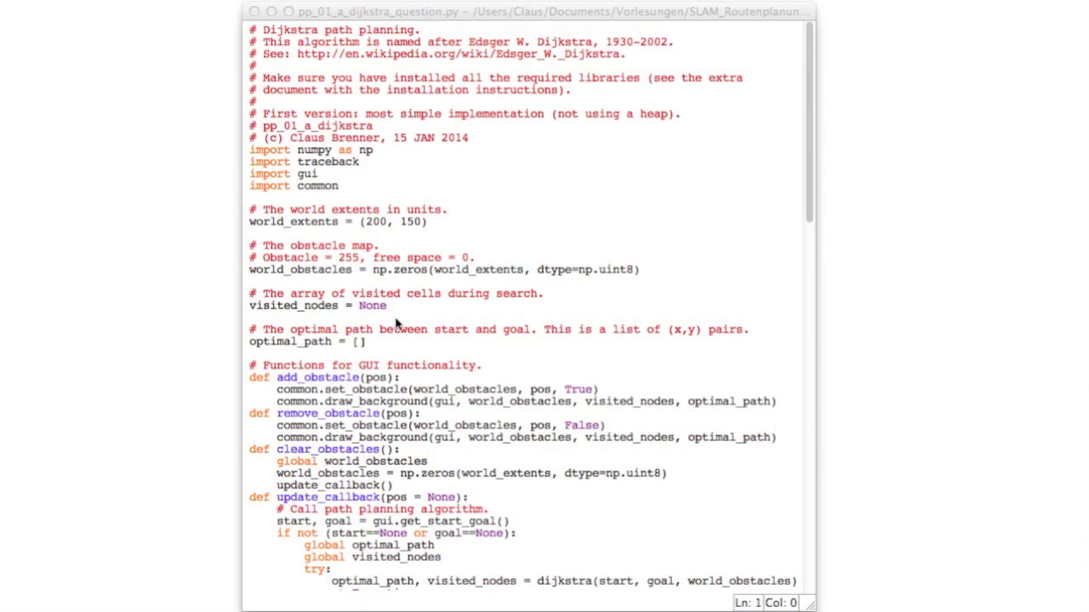
{"action": "mouse_move", "coordinate": [393, 312]}
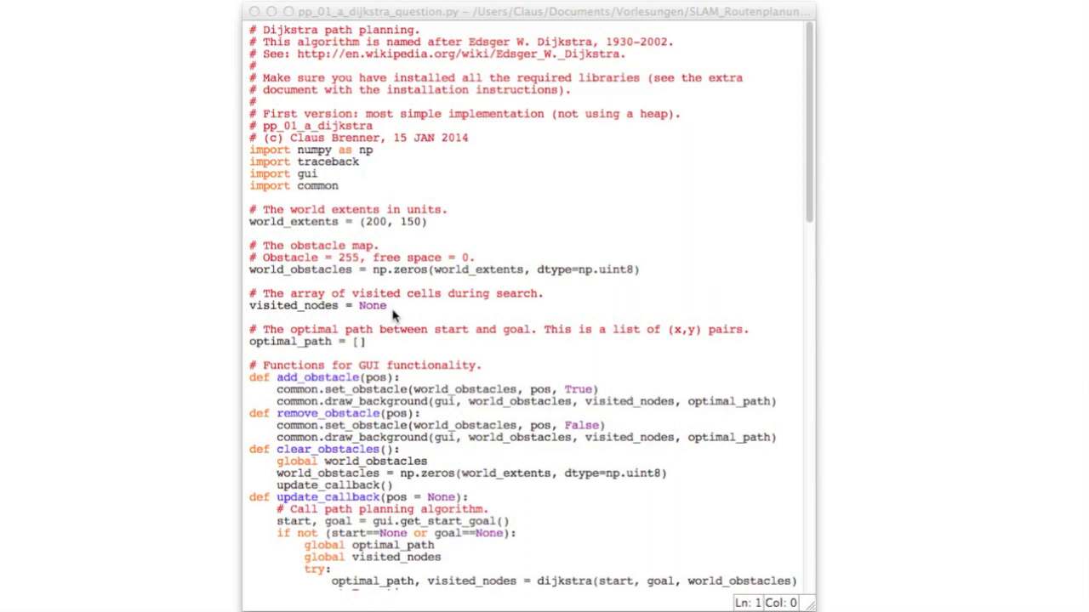
{"action": "mouse_move", "coordinate": [372, 356]}
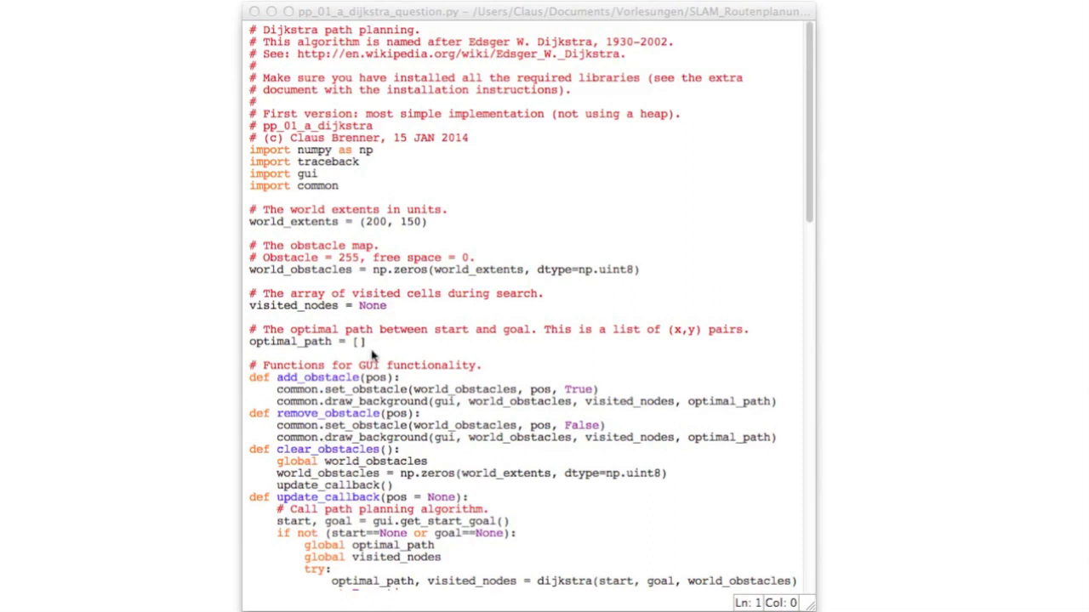
{"action": "mouse_move", "coordinate": [378, 347]}
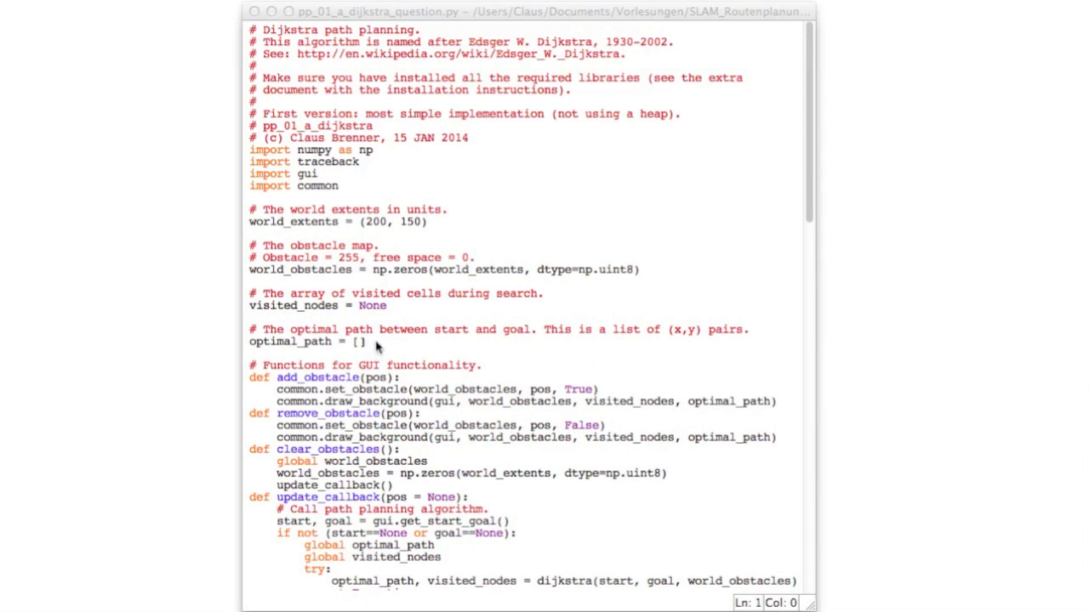
{"action": "mouse_move", "coordinate": [384, 349]}
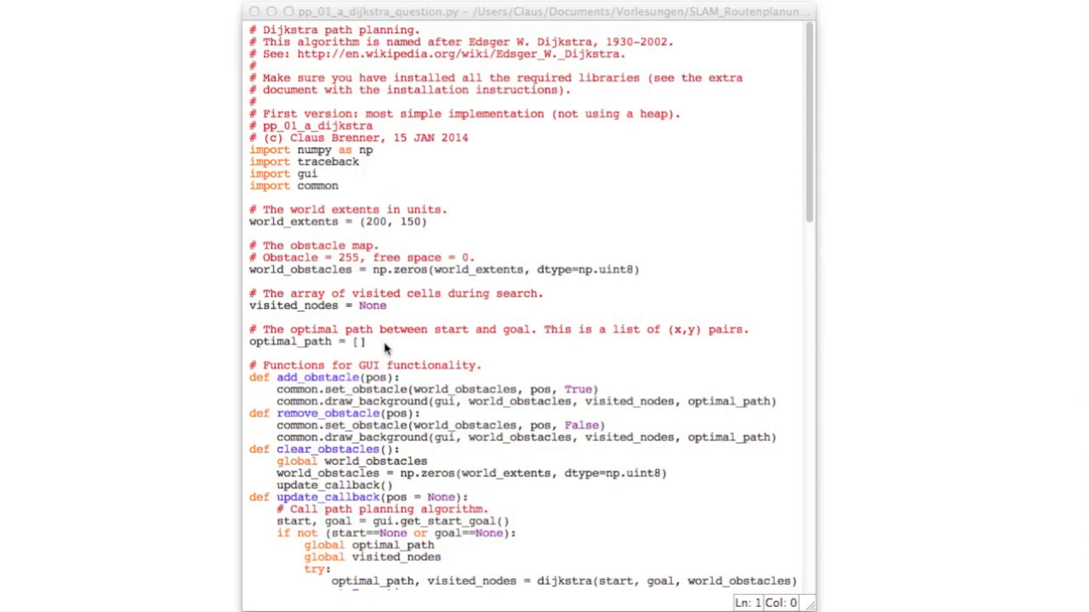
{"action": "mouse_move", "coordinate": [811, 172]}
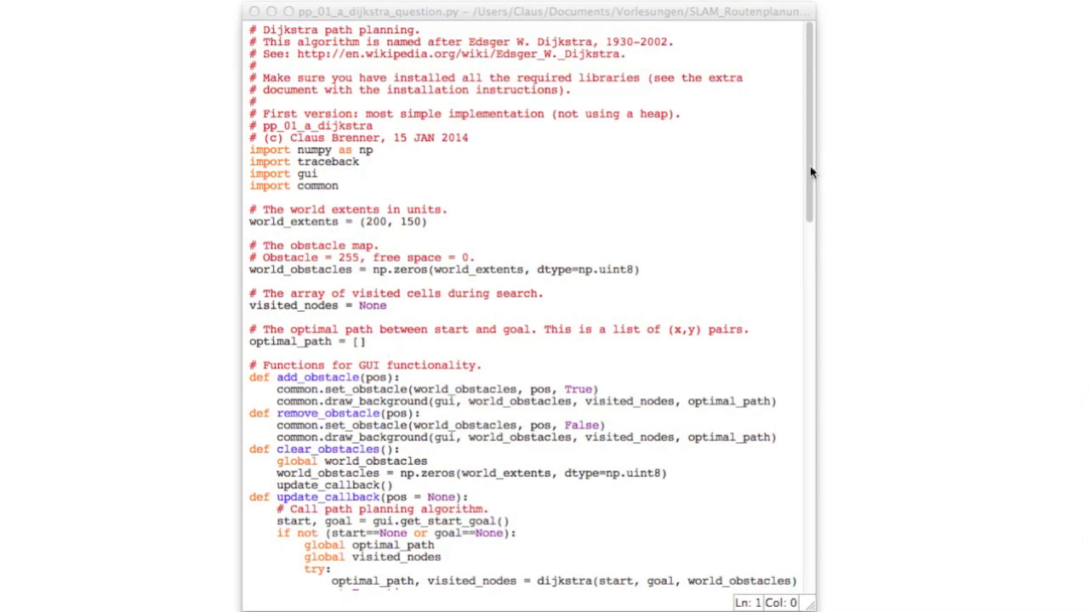
Scroll past update_callback to the dijkstra function's front list and visited array
{"action": "scroll", "scroll_direction": "down", "scroll_amount": 3}
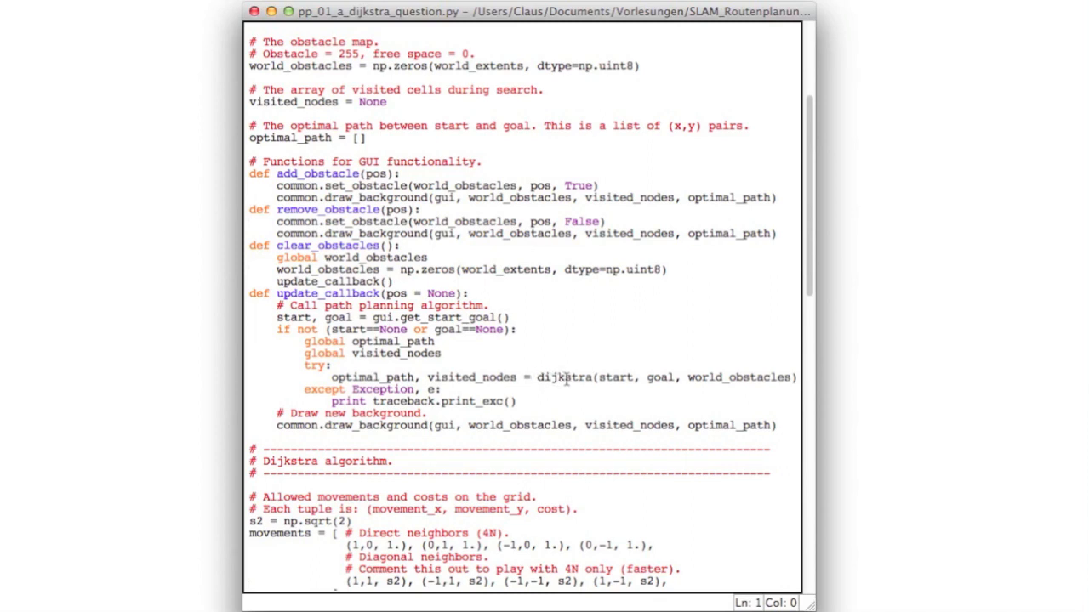
{"action": "mouse_move", "coordinate": [617, 379]}
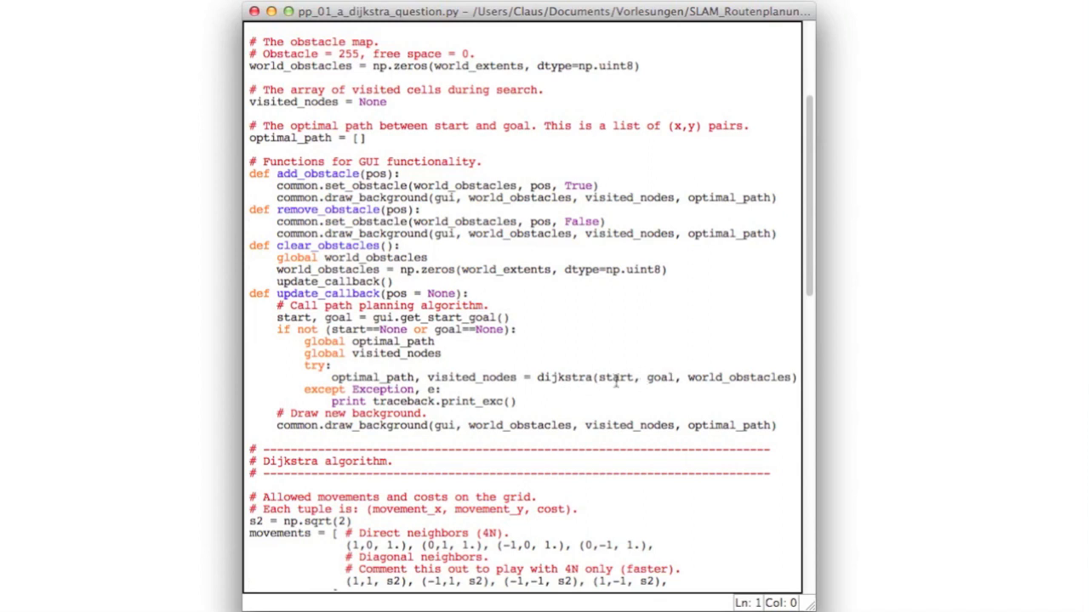
{"action": "mouse_move", "coordinate": [787, 370]}
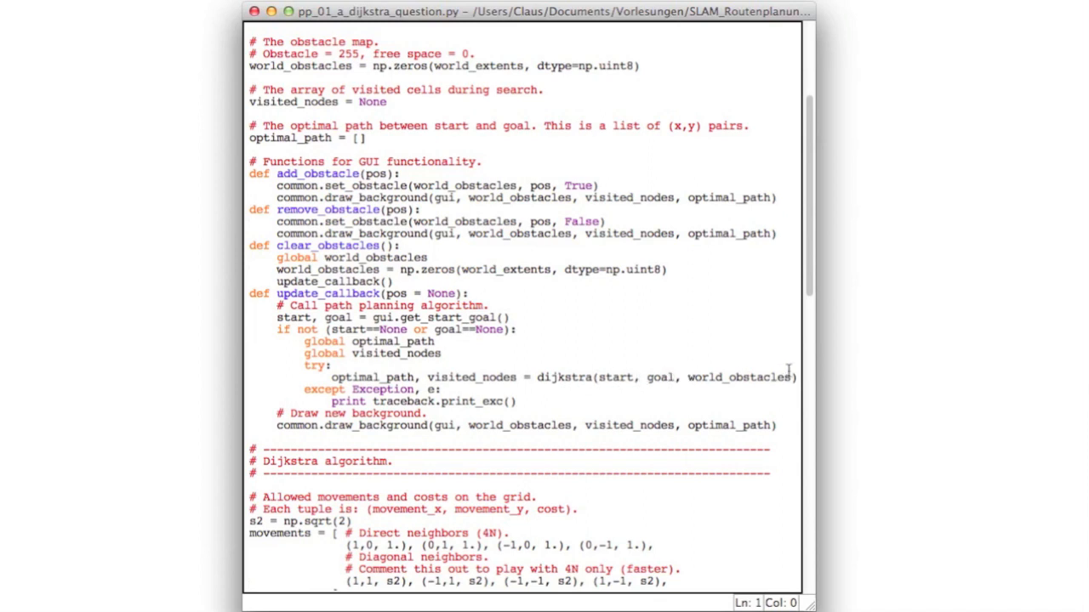
{"action": "scroll", "scroll_direction": "down", "scroll_amount": 3}
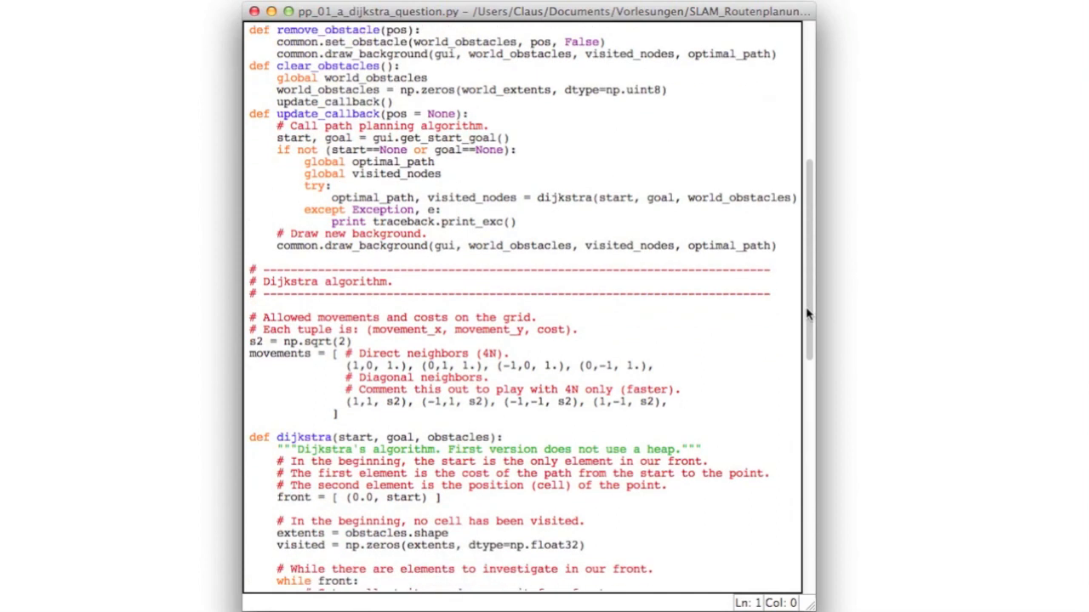
Scroll down through the movements table to the neighbour-check CHANGE 01_a hints
{"action": "scroll", "scroll_direction": "down", "scroll_amount": 3}
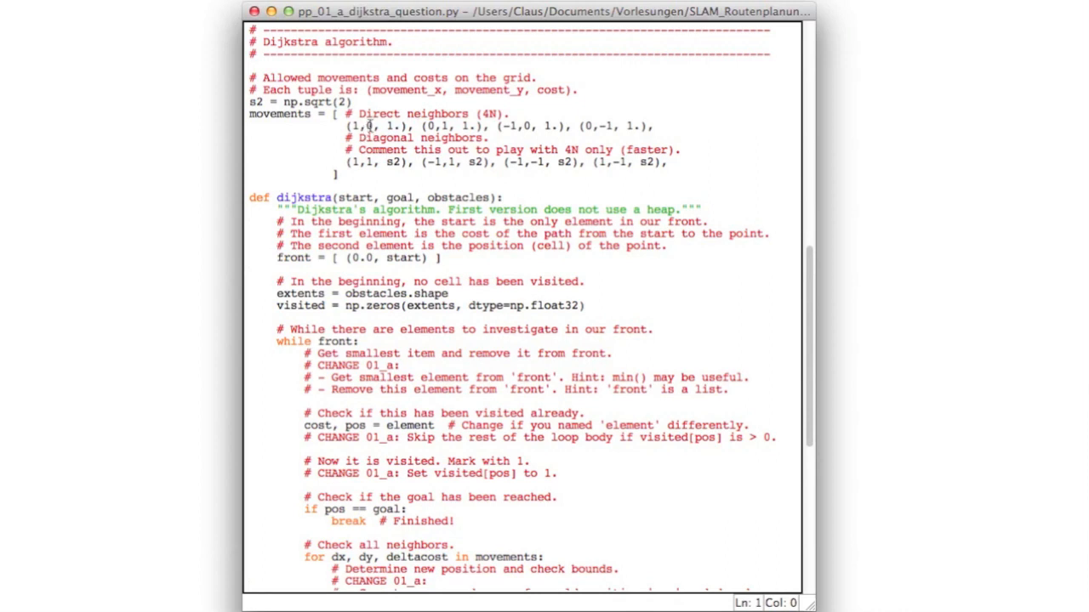
{"action": "mouse_move", "coordinate": [664, 123]}
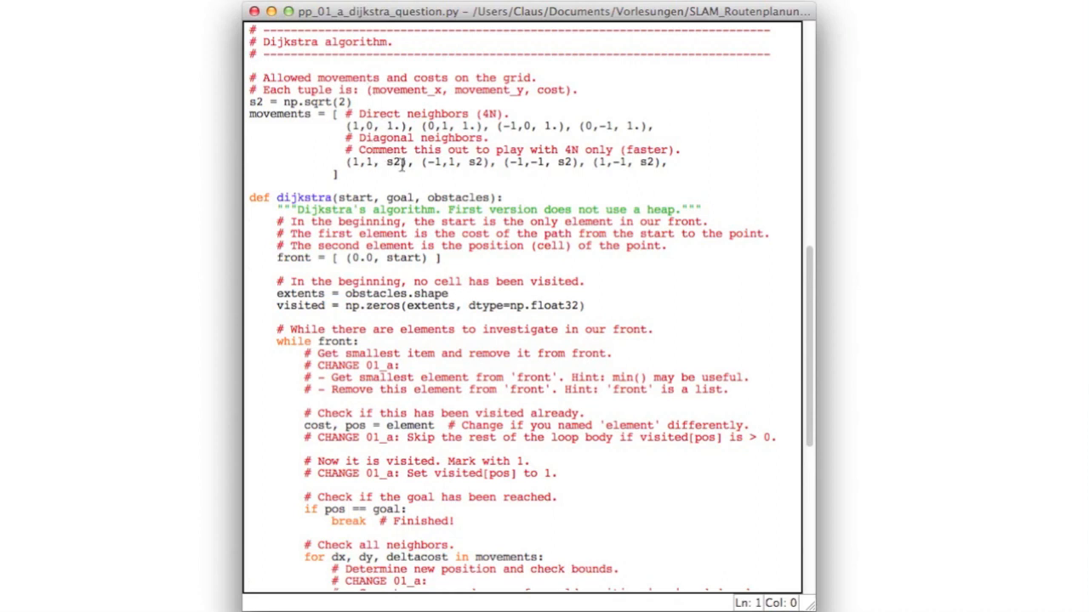
{"action": "mouse_move", "coordinate": [438, 163]}
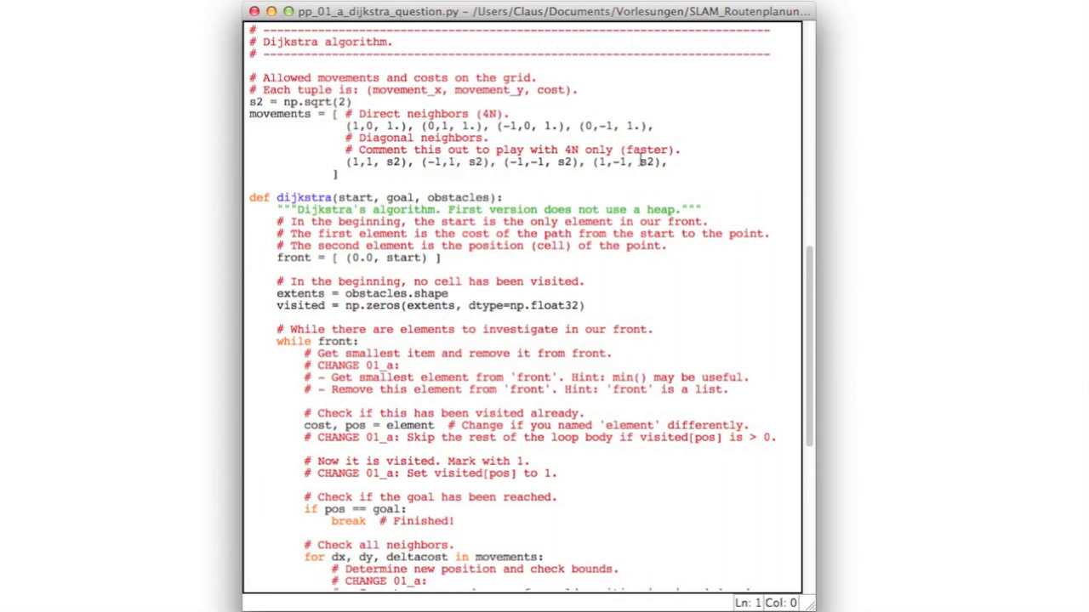
{"action": "mouse_move", "coordinate": [672, 166]}
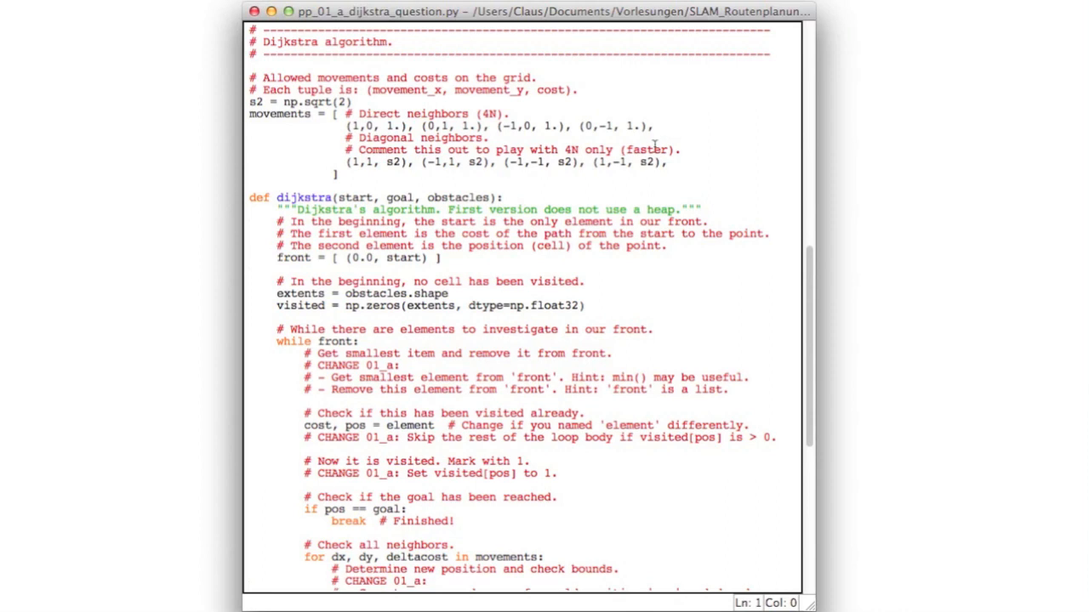
{"action": "mouse_move", "coordinate": [659, 143]}
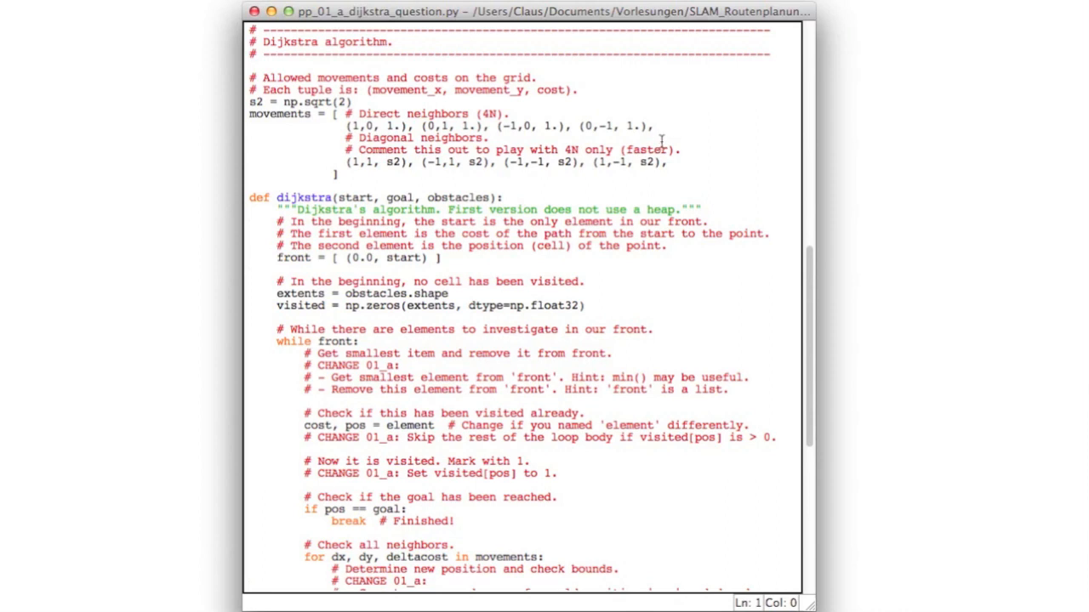
{"action": "mouse_move", "coordinate": [681, 167]}
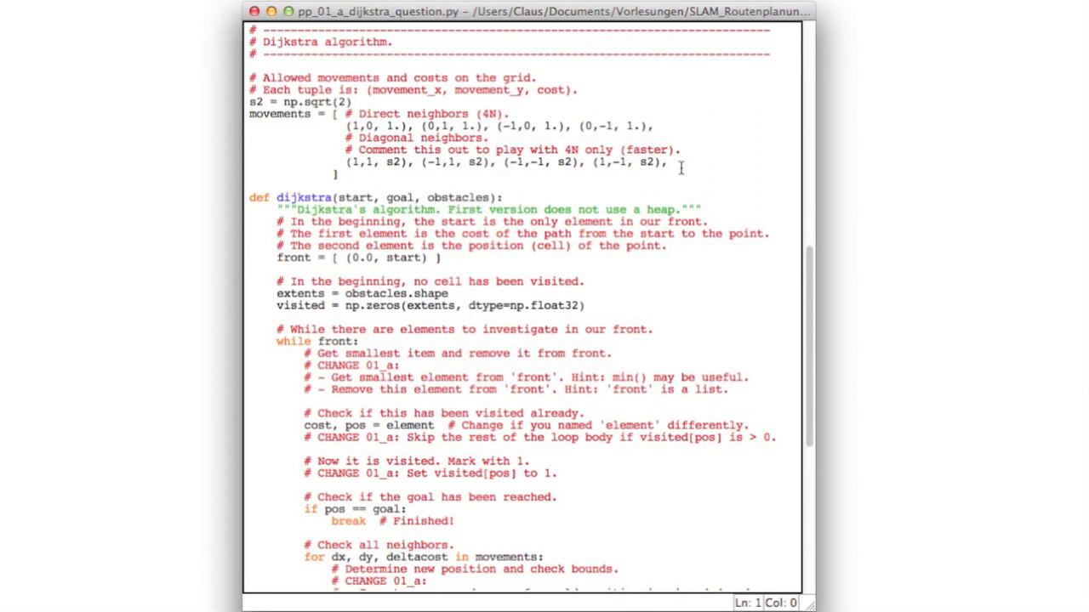
{"action": "scroll", "scroll_direction": "down", "scroll_amount": 3}
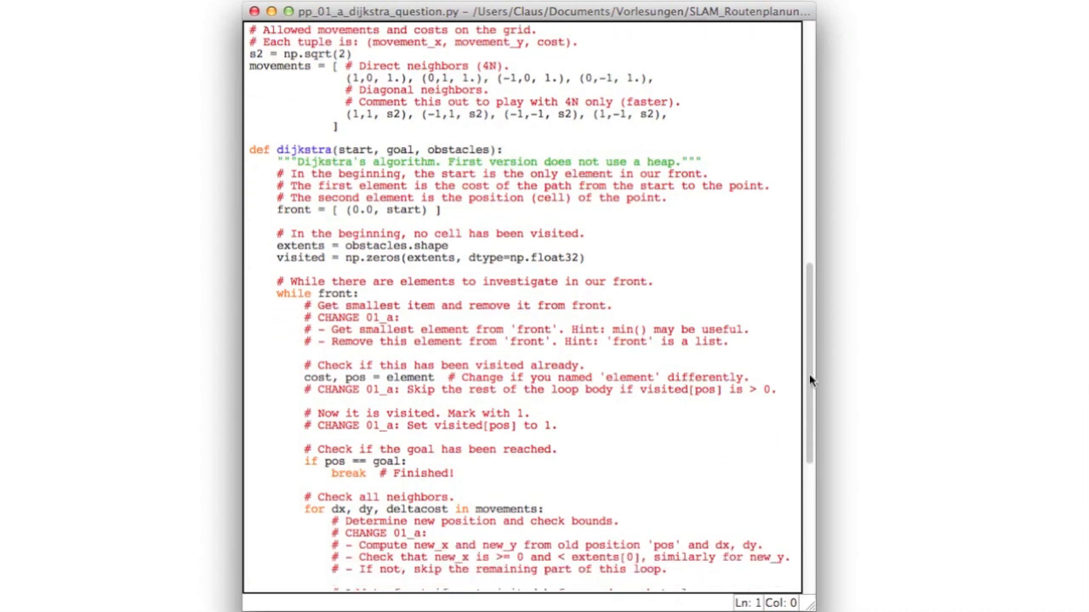
{"action": "scroll", "scroll_direction": "down", "scroll_amount": 3}
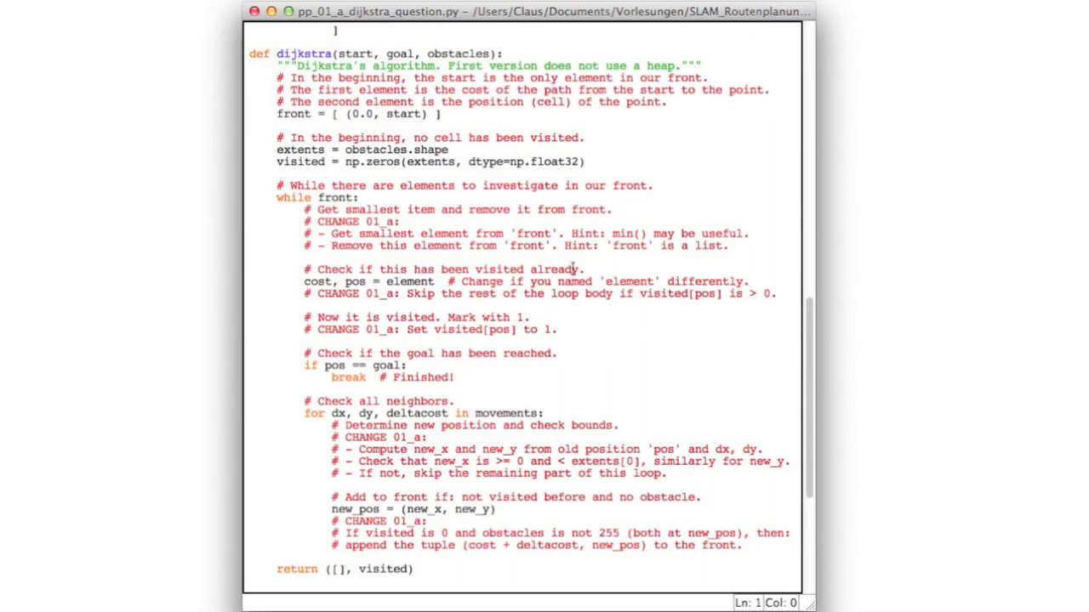
{"action": "mouse_move", "coordinate": [315, 130]}
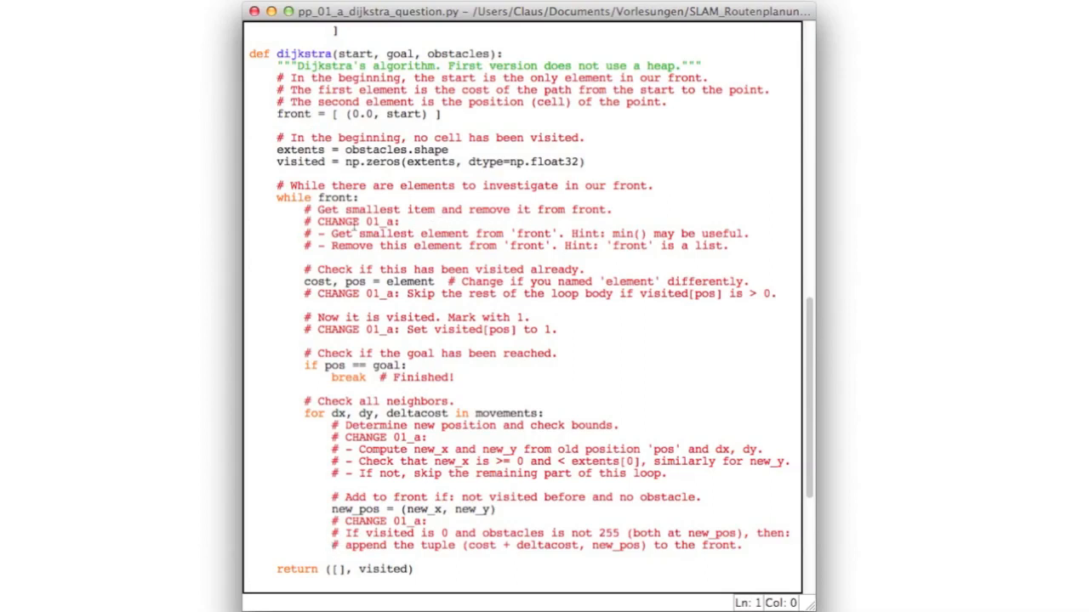
{"action": "double_click", "coordinate": [337, 221]}
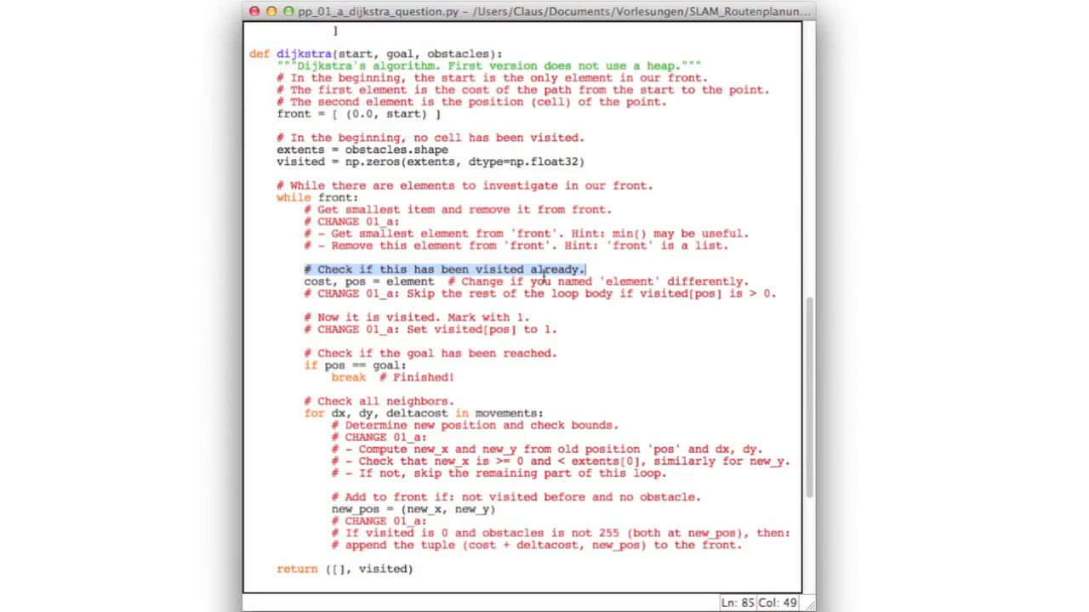
{"action": "mouse_move", "coordinate": [524, 302]}
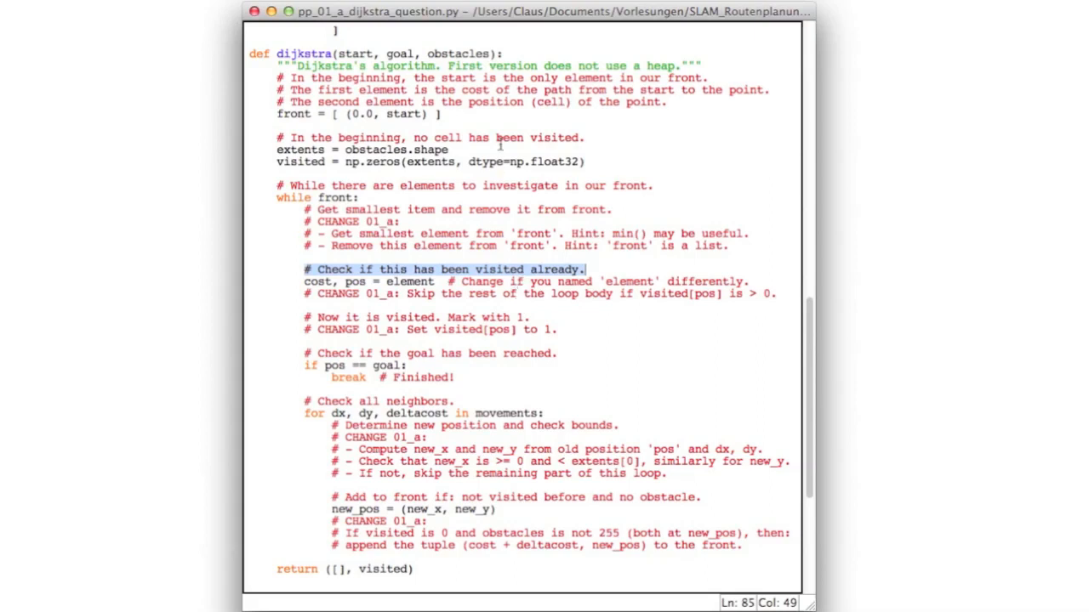
{"action": "mouse_move", "coordinate": [492, 134]}
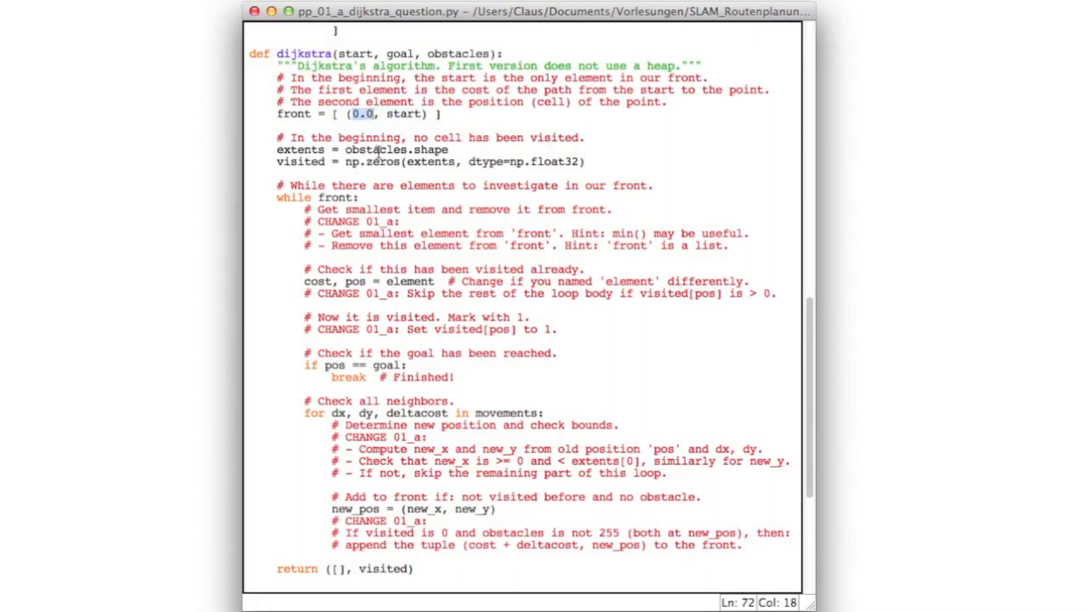
{"action": "double_click", "coordinate": [401, 114]}
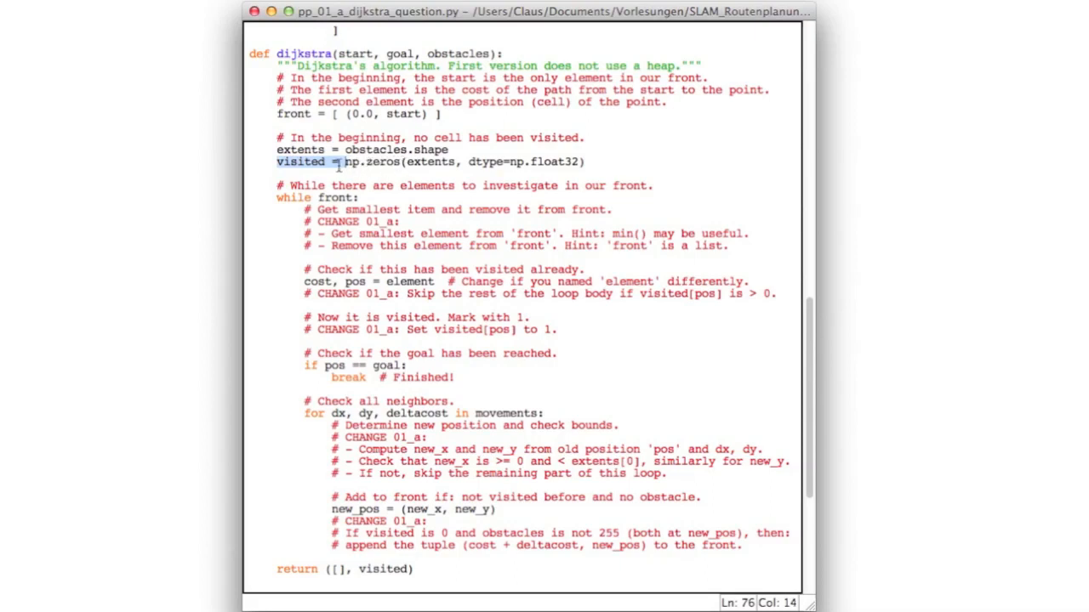
{"action": "left_click", "coordinate": [413, 162]}
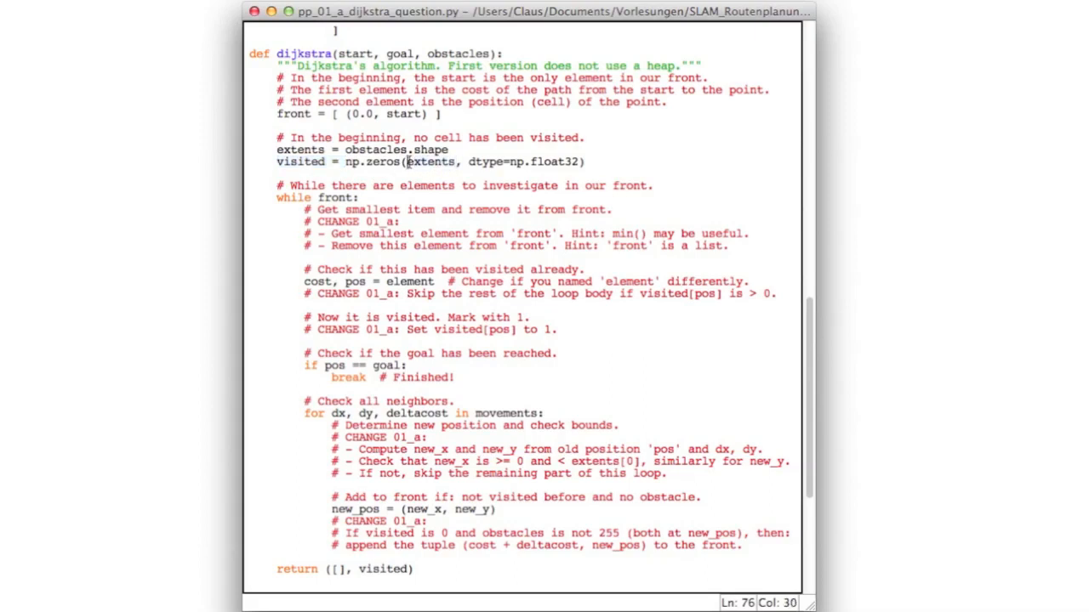
{"action": "double_click", "coordinate": [430, 162]}
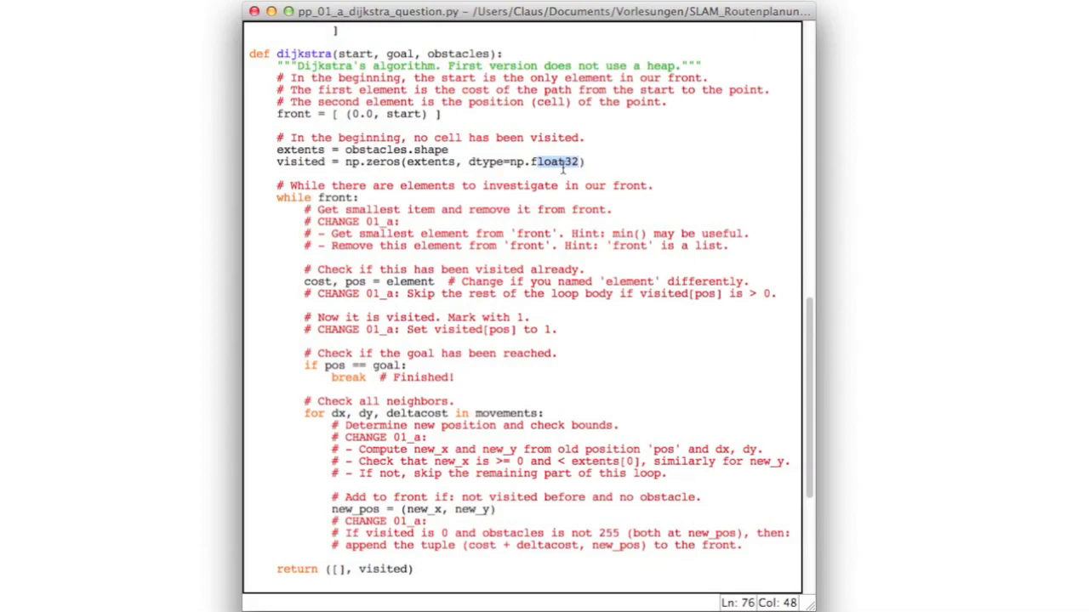
{"action": "mouse_move", "coordinate": [289, 207]}
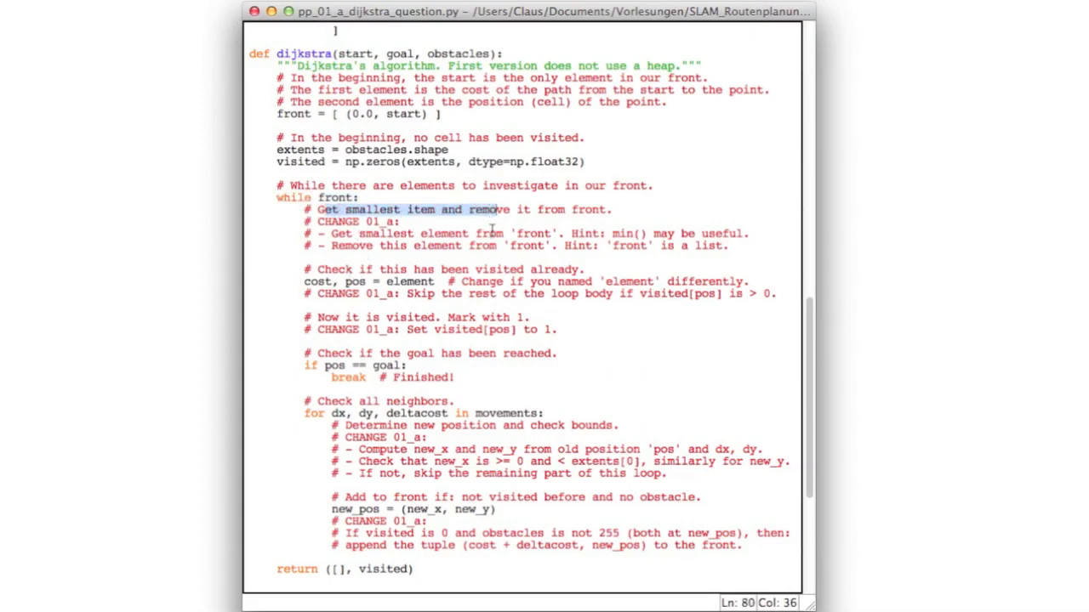
{"action": "mouse_move", "coordinate": [434, 121]}
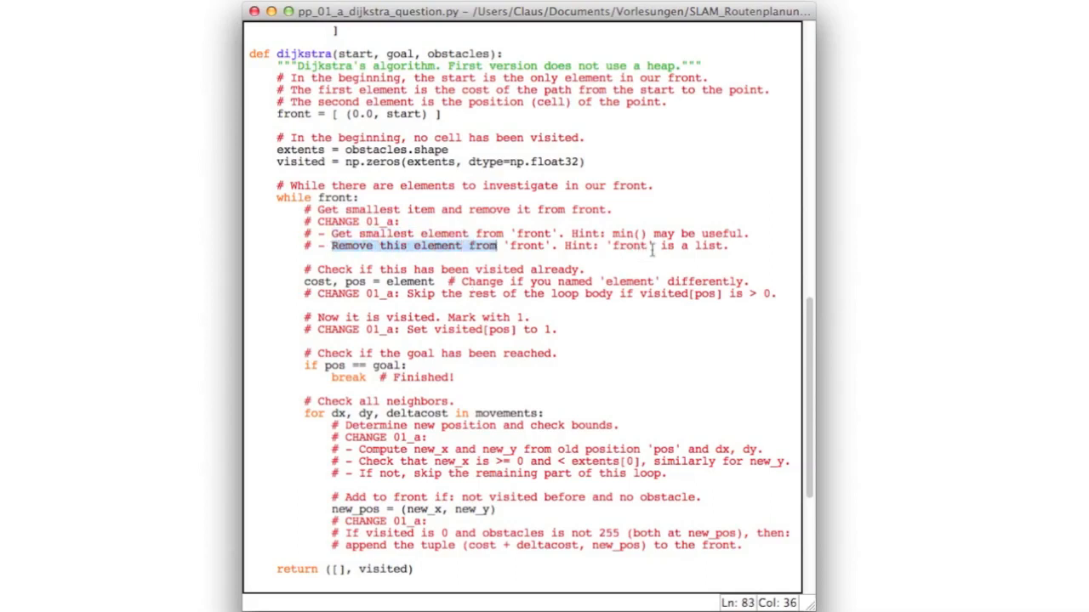
{"action": "mouse_move", "coordinate": [693, 247]}
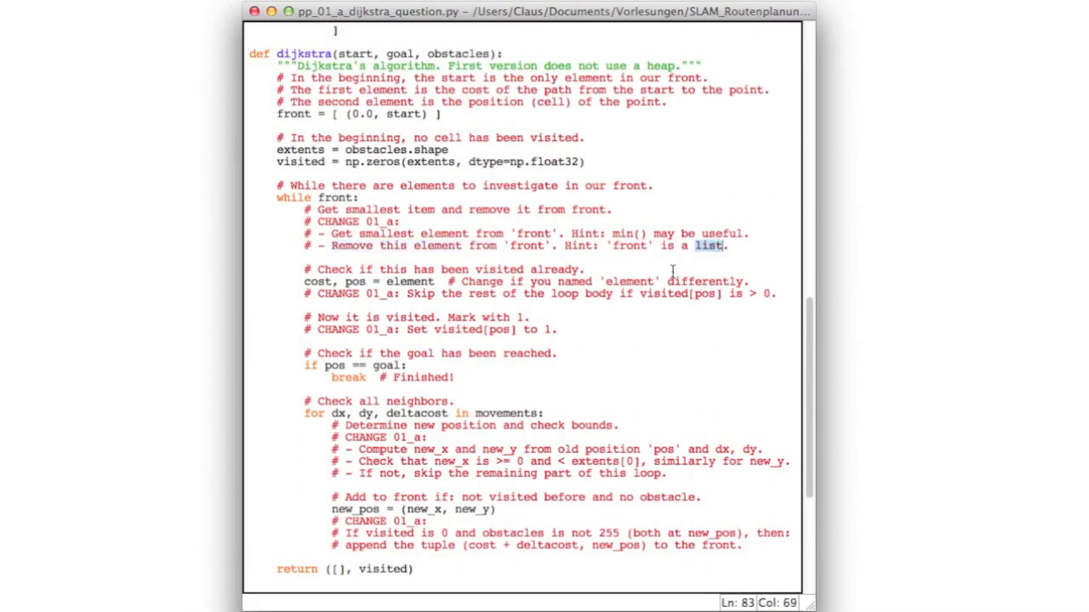
{"action": "mouse_move", "coordinate": [408, 275]}
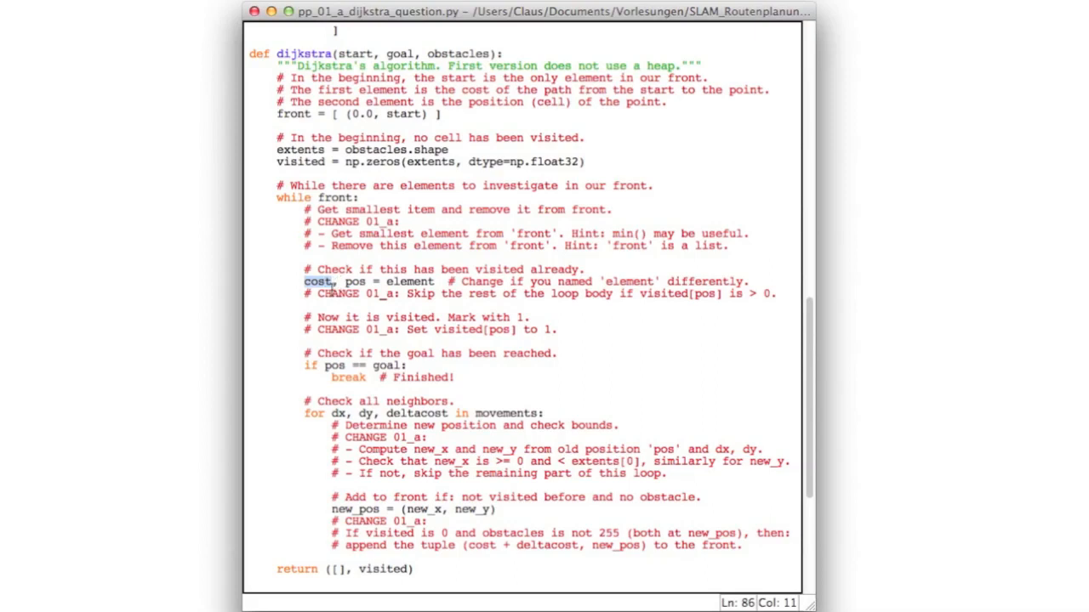
{"action": "double_click", "coordinate": [355, 282]}
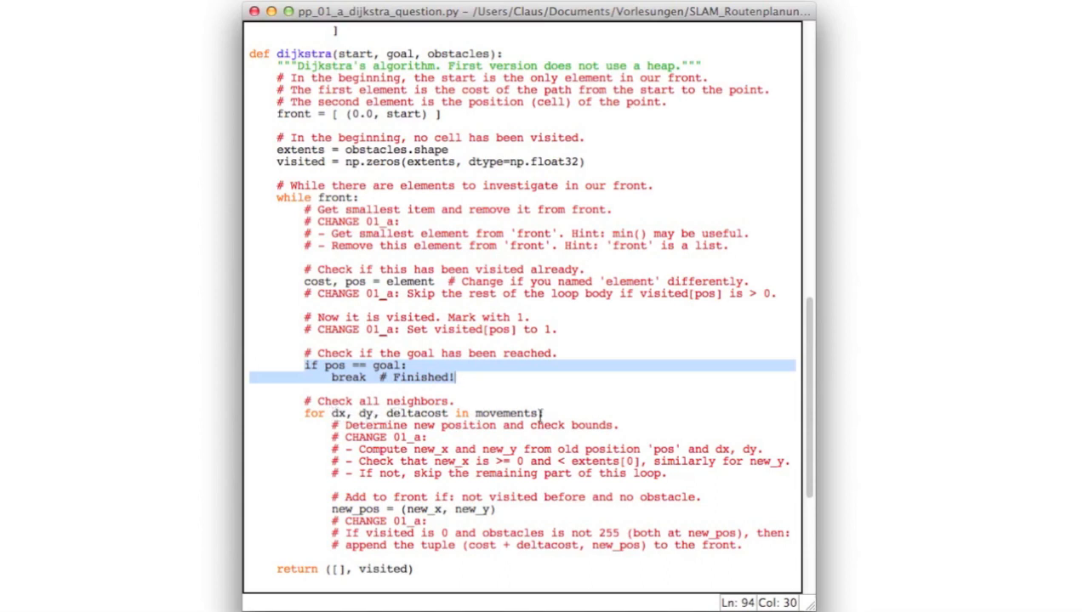
{"action": "scroll", "scroll_direction": "up", "scroll_amount": 3}
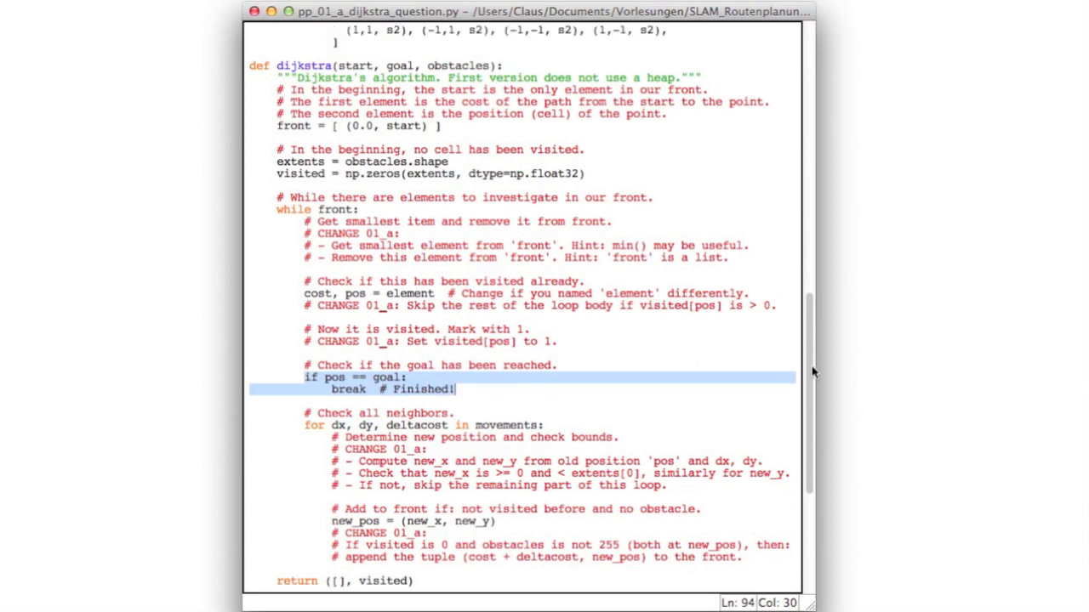
{"action": "scroll", "scroll_direction": "up", "scroll_amount": 3}
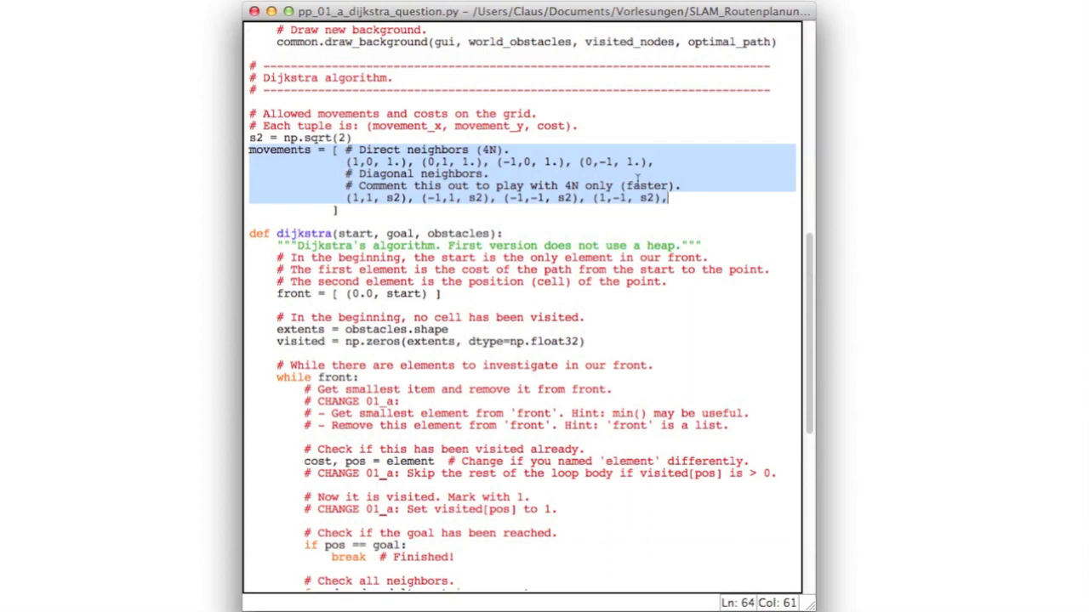
{"action": "mouse_move", "coordinate": [812, 339]}
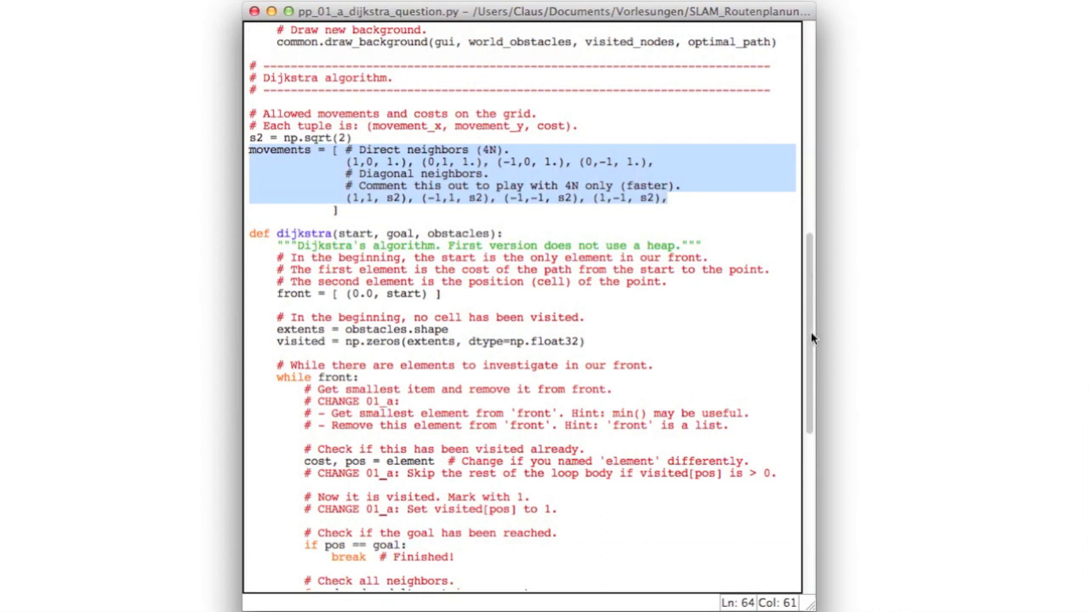
{"action": "scroll", "scroll_direction": "down", "scroll_amount": 3}
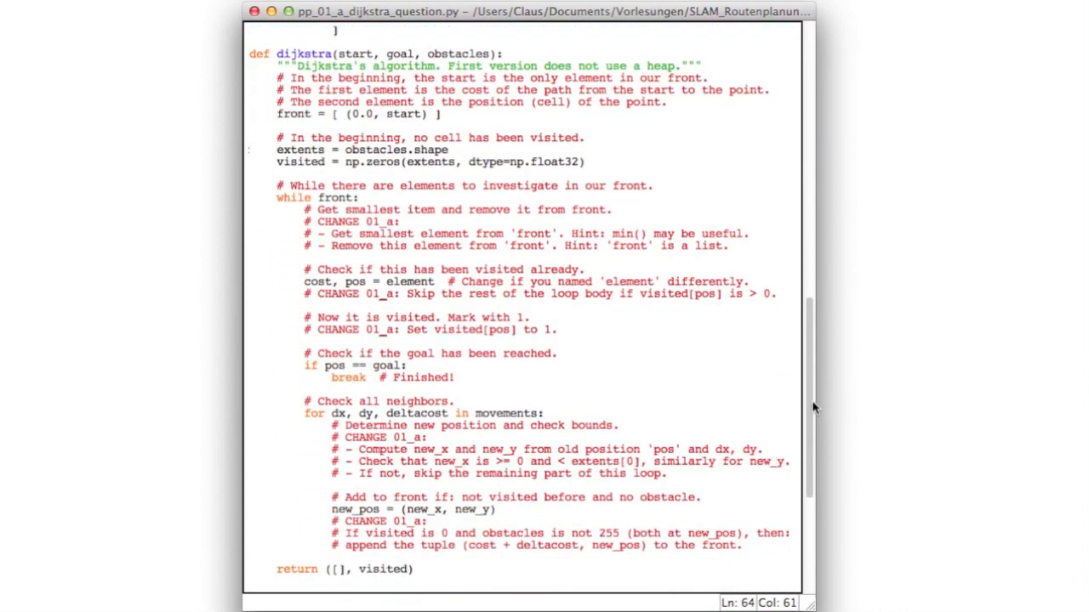
{"action": "scroll", "scroll_direction": "up", "scroll_amount": 3}
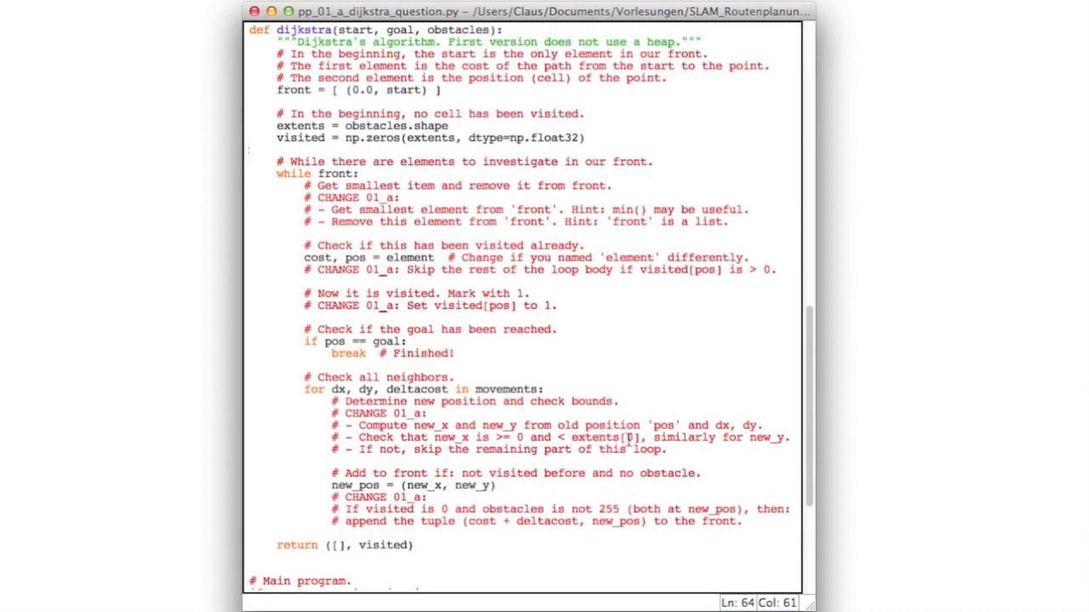
{"action": "mouse_move", "coordinate": [678, 449]}
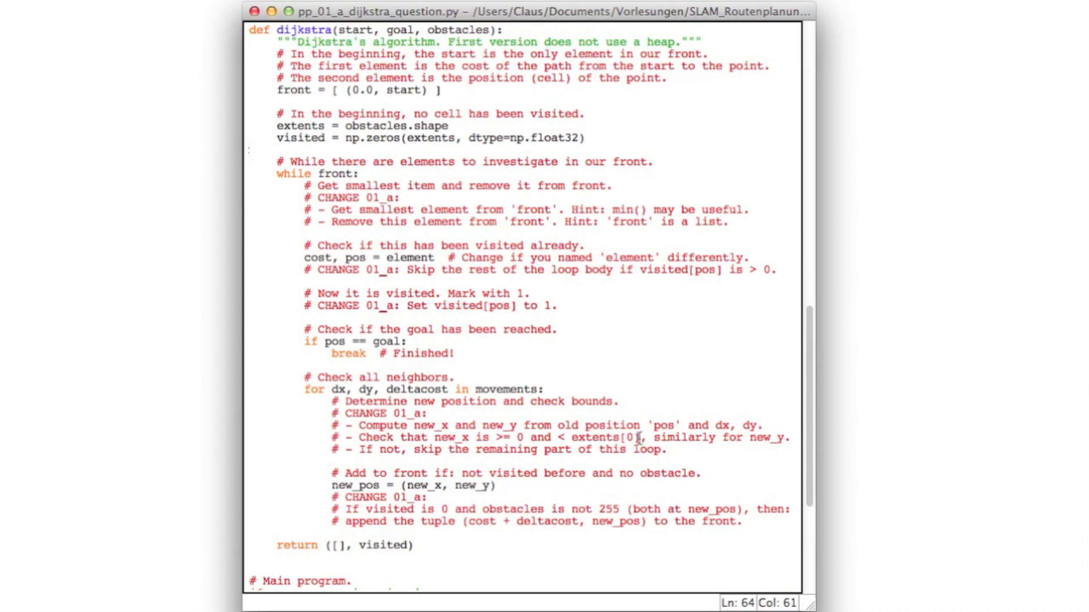
{"action": "mouse_move", "coordinate": [279, 125]}
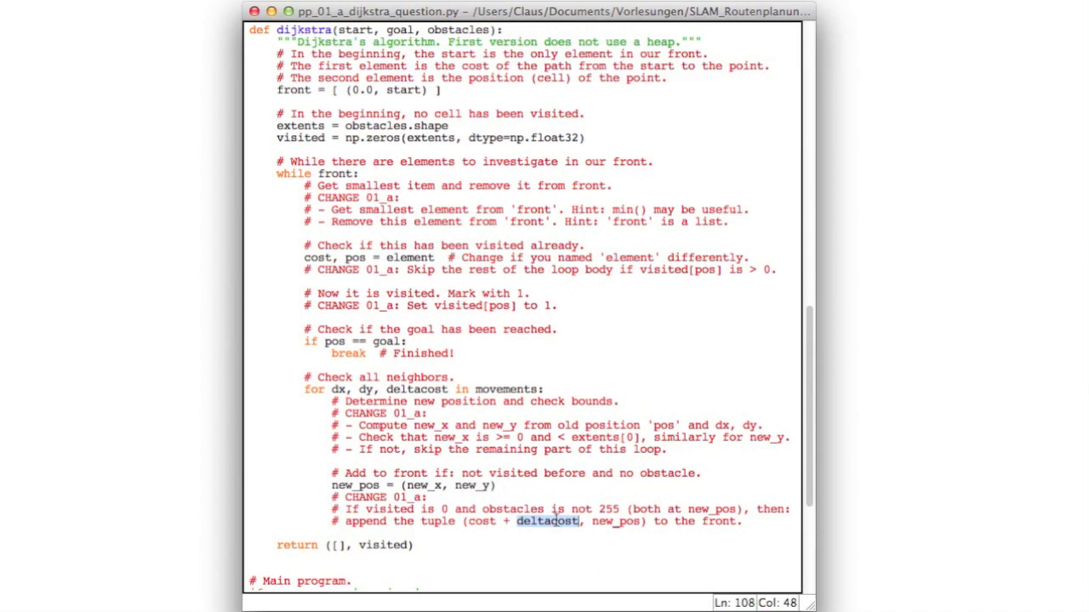
{"action": "mouse_move", "coordinate": [489, 497]}
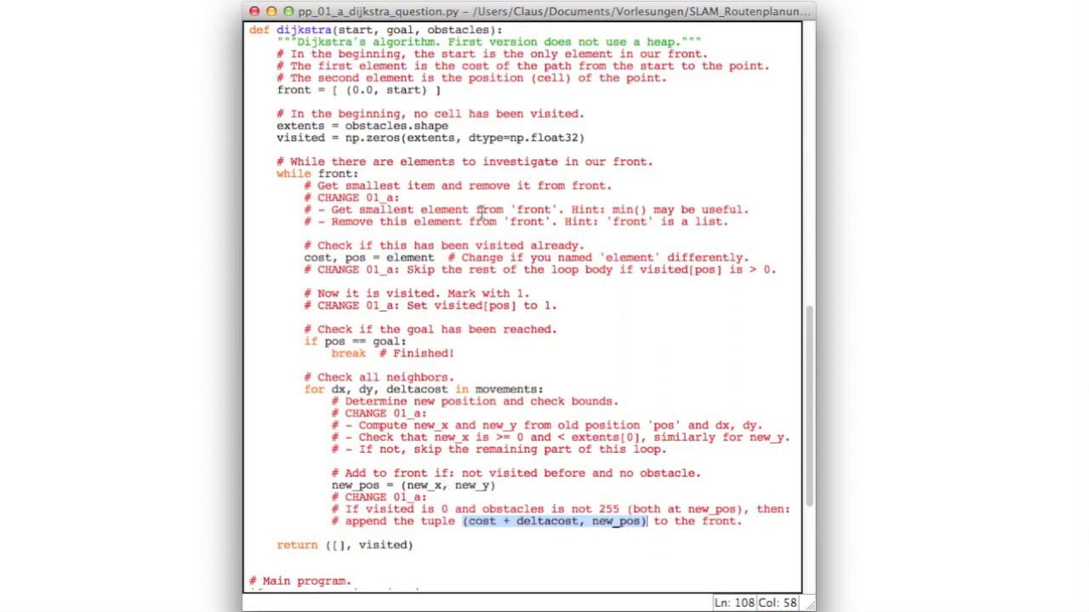
{"action": "mouse_move", "coordinate": [317, 269]}
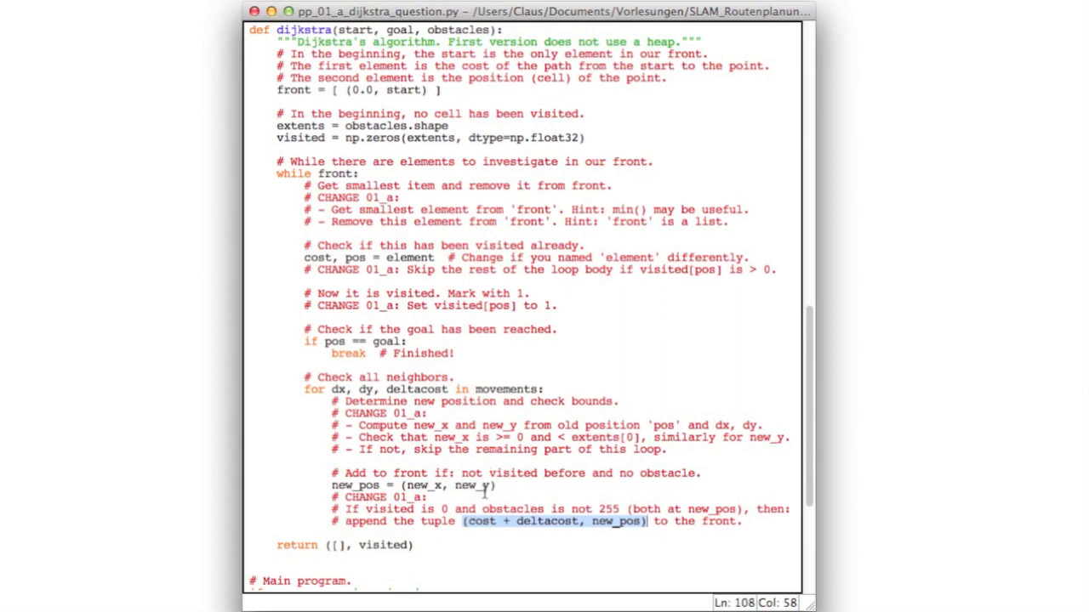
{"action": "mouse_move", "coordinate": [651, 524]}
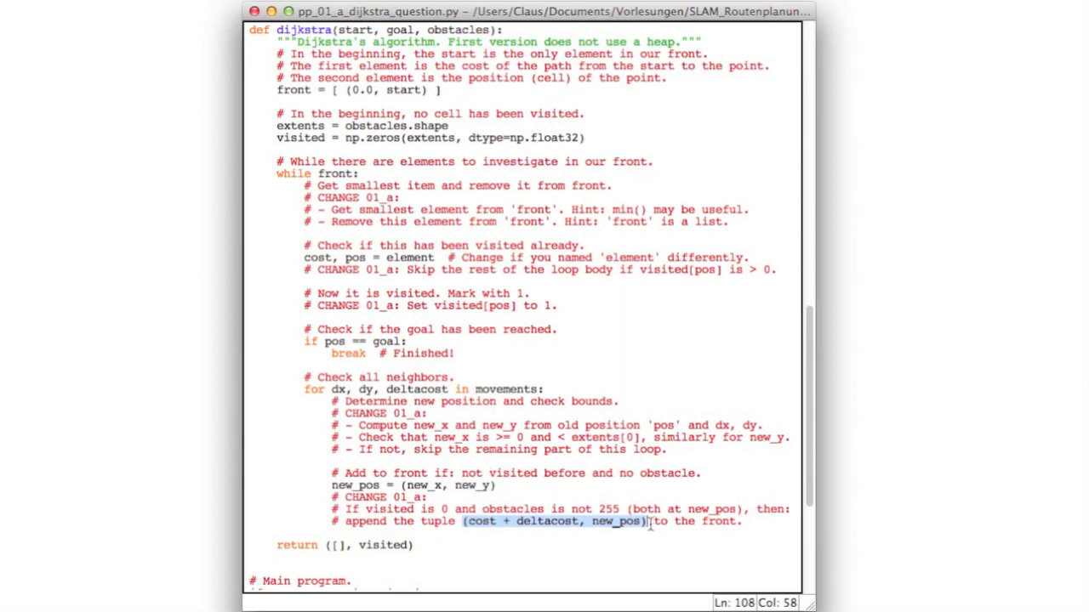
{"action": "mouse_move", "coordinate": [811, 389]}
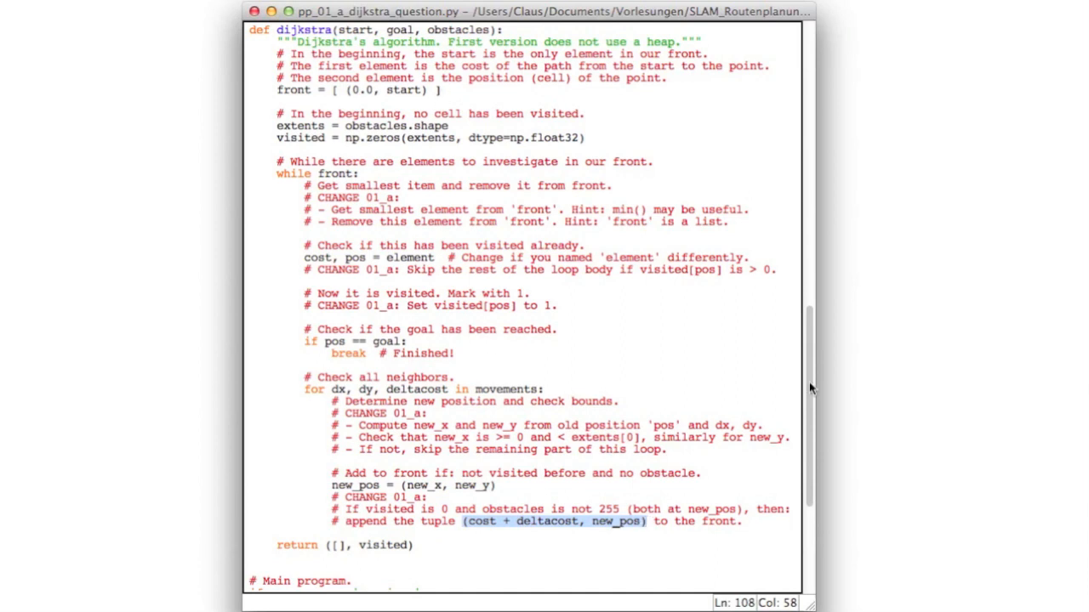
{"action": "scroll", "scroll_direction": "down", "scroll_amount": 3}
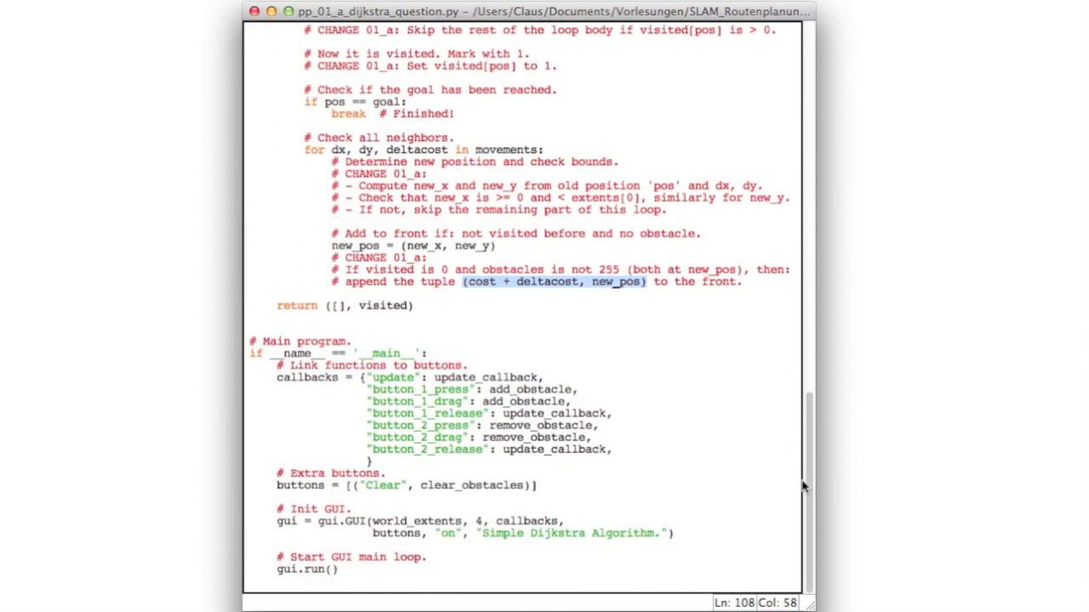
{"action": "mouse_move", "coordinate": [773, 493]}
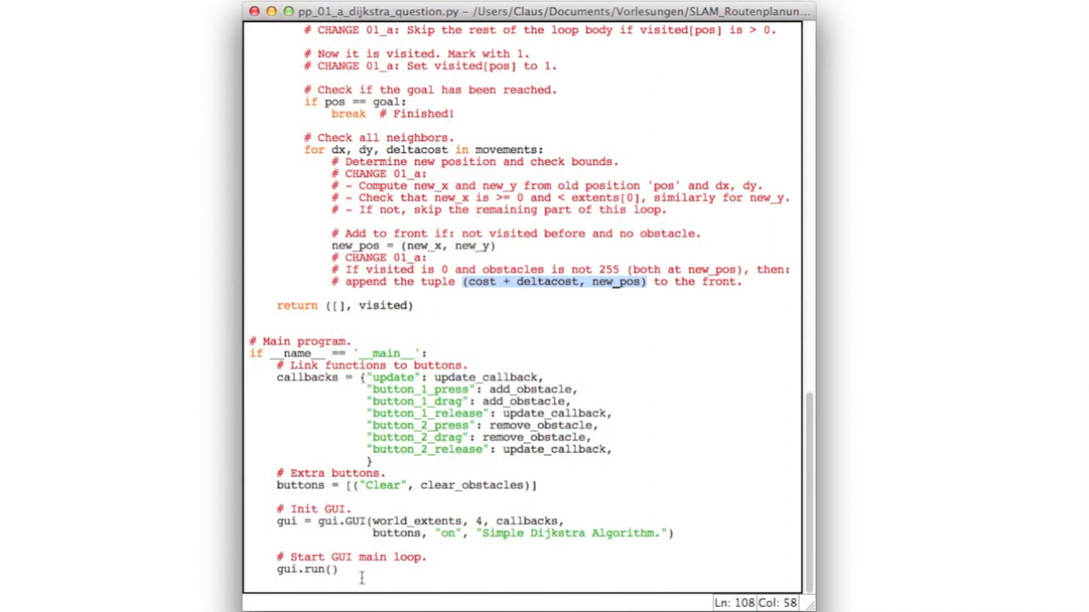
{"action": "scroll", "scroll_direction": "up", "scroll_amount": 3}
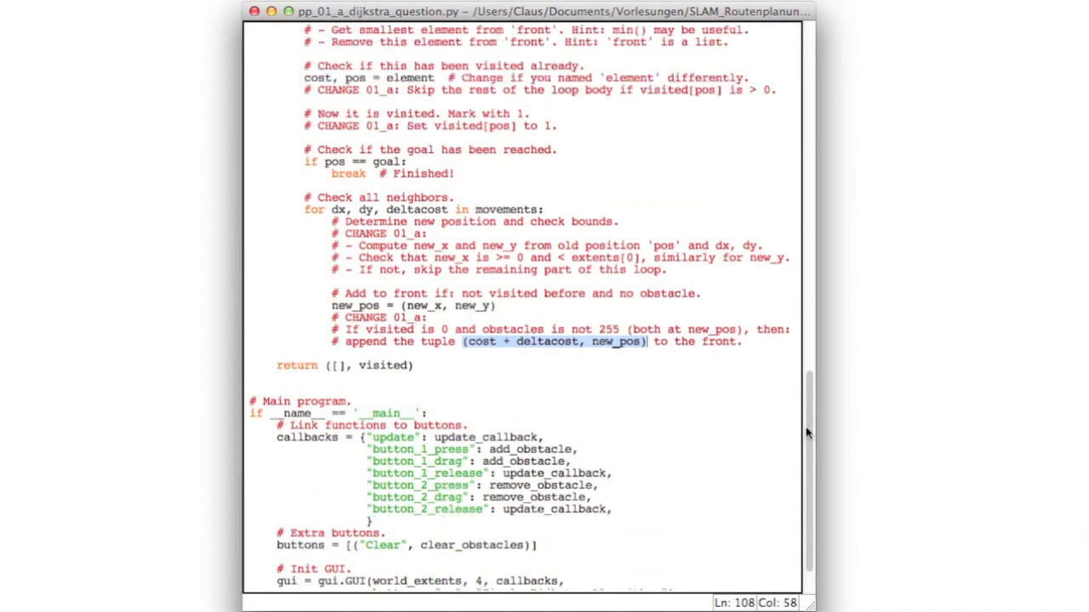
{"action": "scroll", "scroll_direction": "up", "scroll_amount": 3}
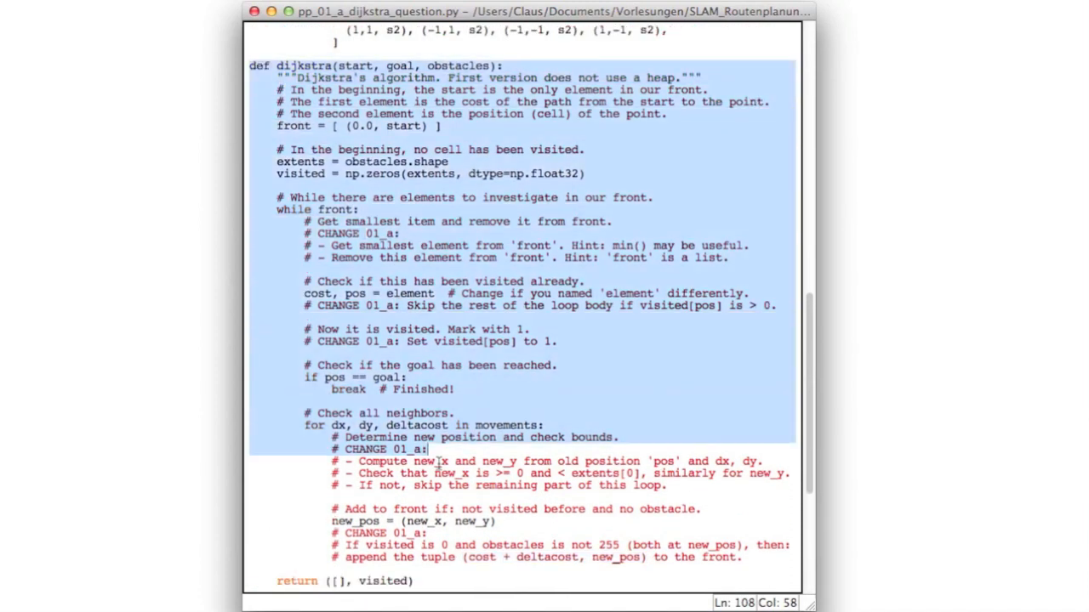